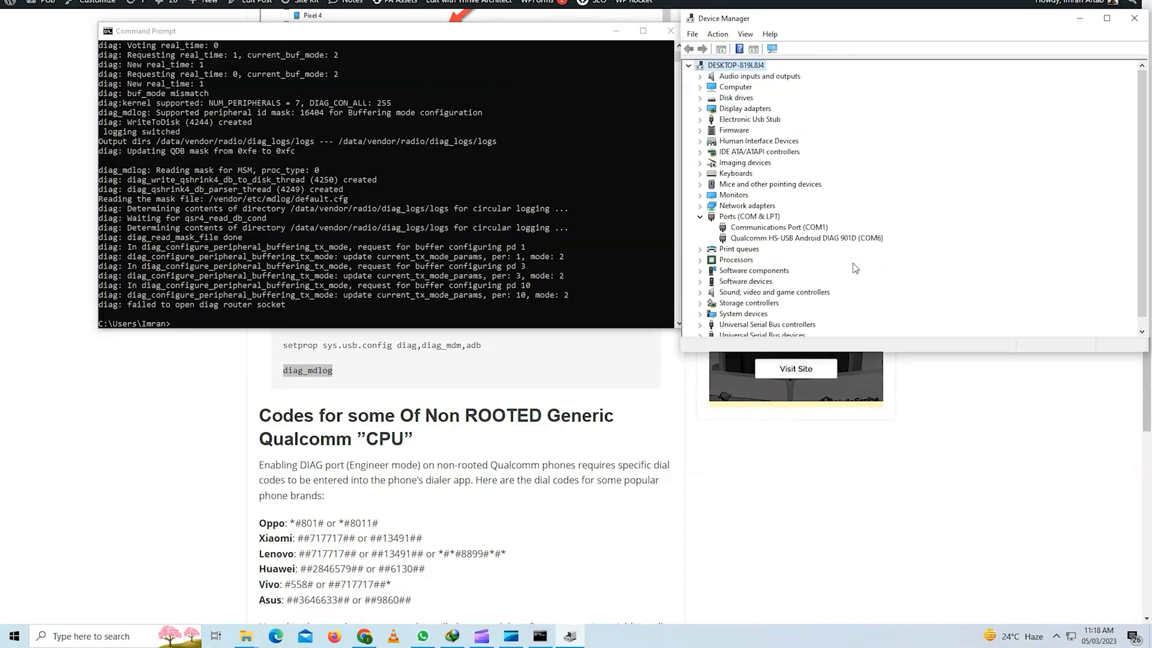
mouse_move(748, 247)
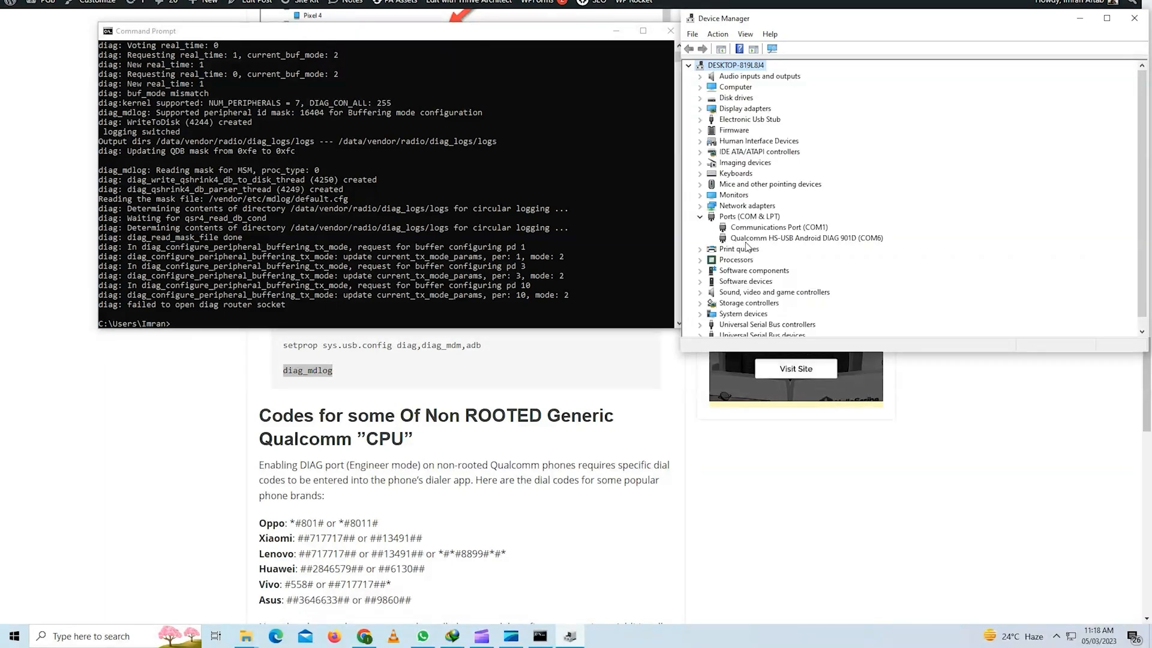
- Read down through the diag mode guide's steps, past the Qualcomm DIAG port device section
click(807, 237)
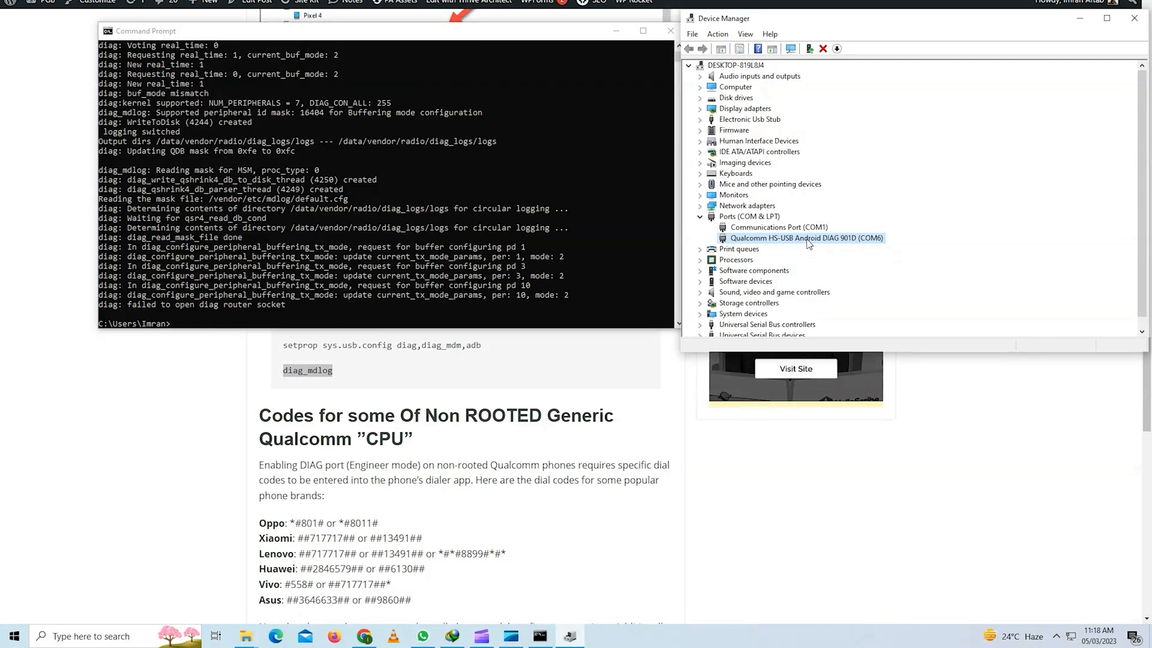
mouse_move(744, 263)
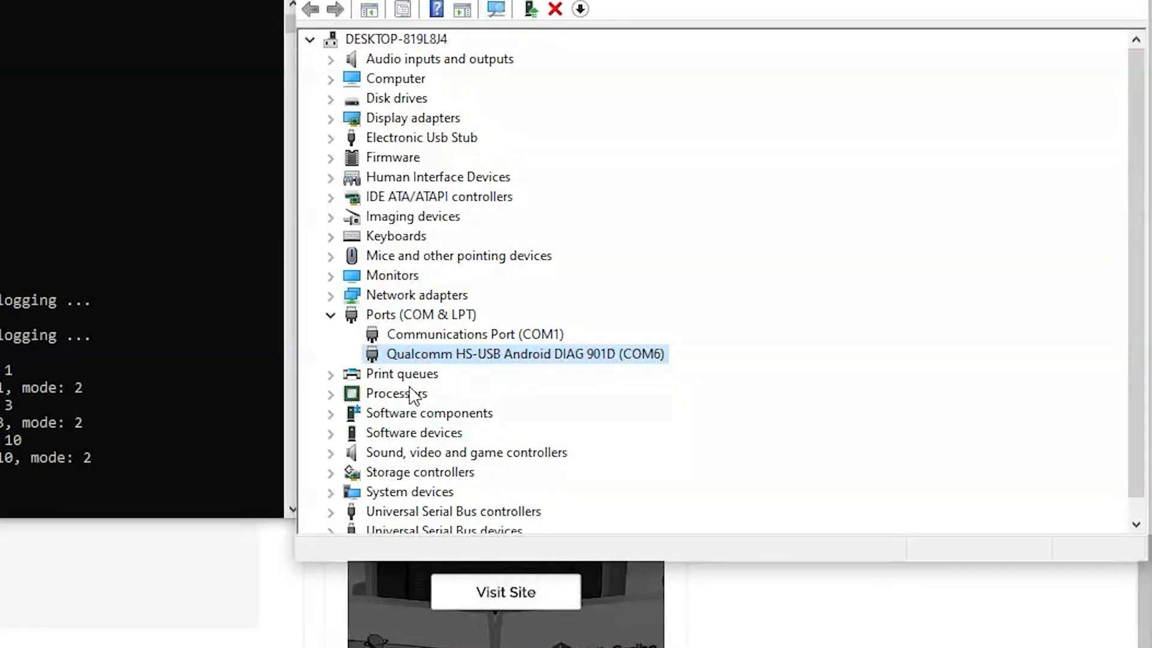
mouse_move(530, 366)
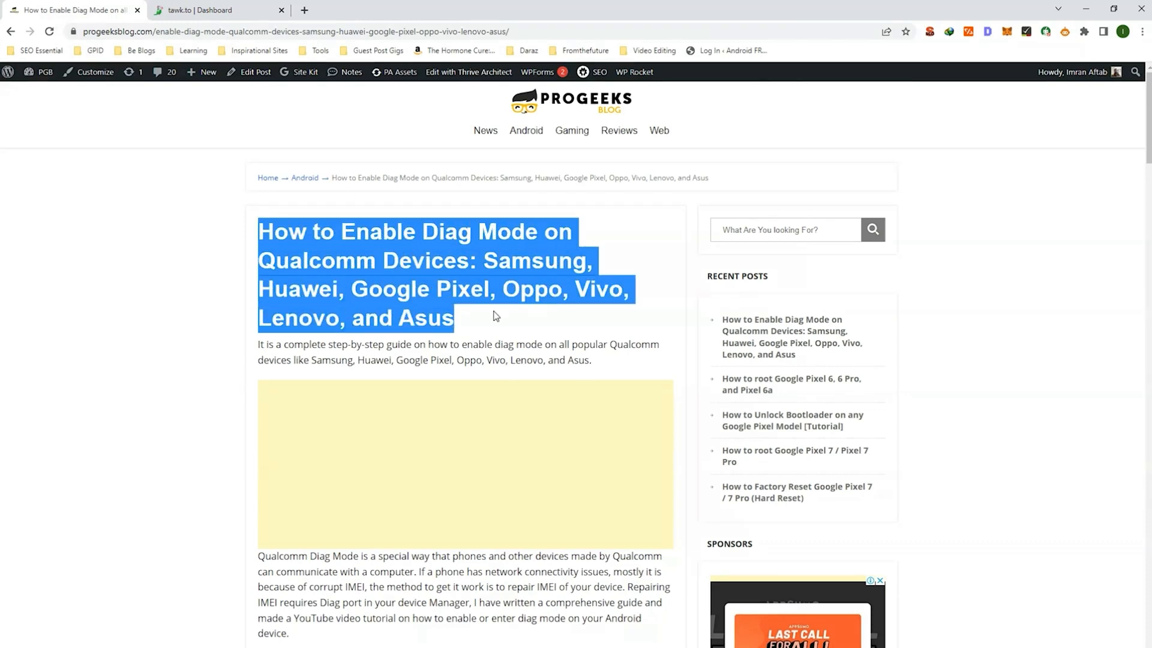
scroll(down, 3)
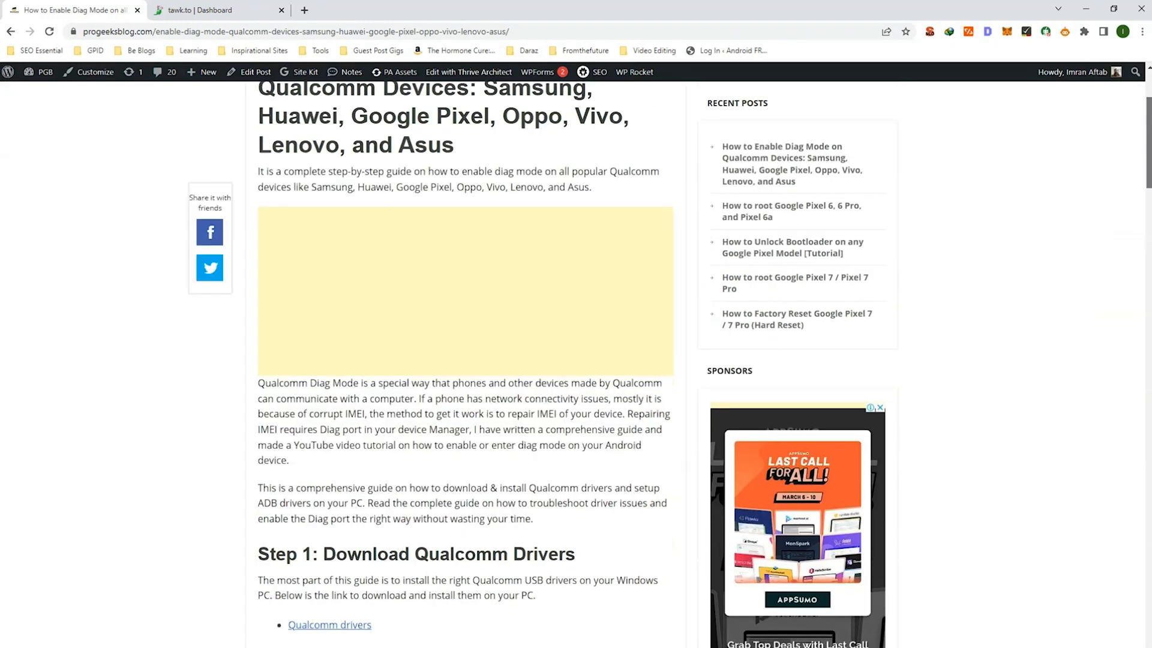
scroll(down, 3)
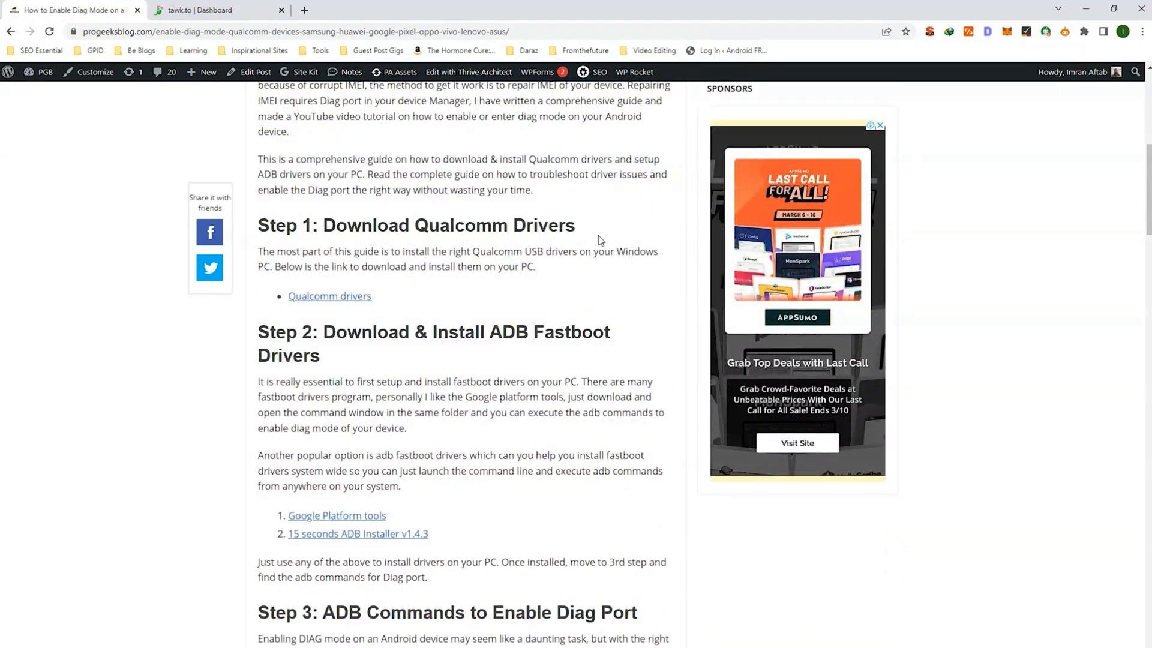
mouse_move(410, 358)
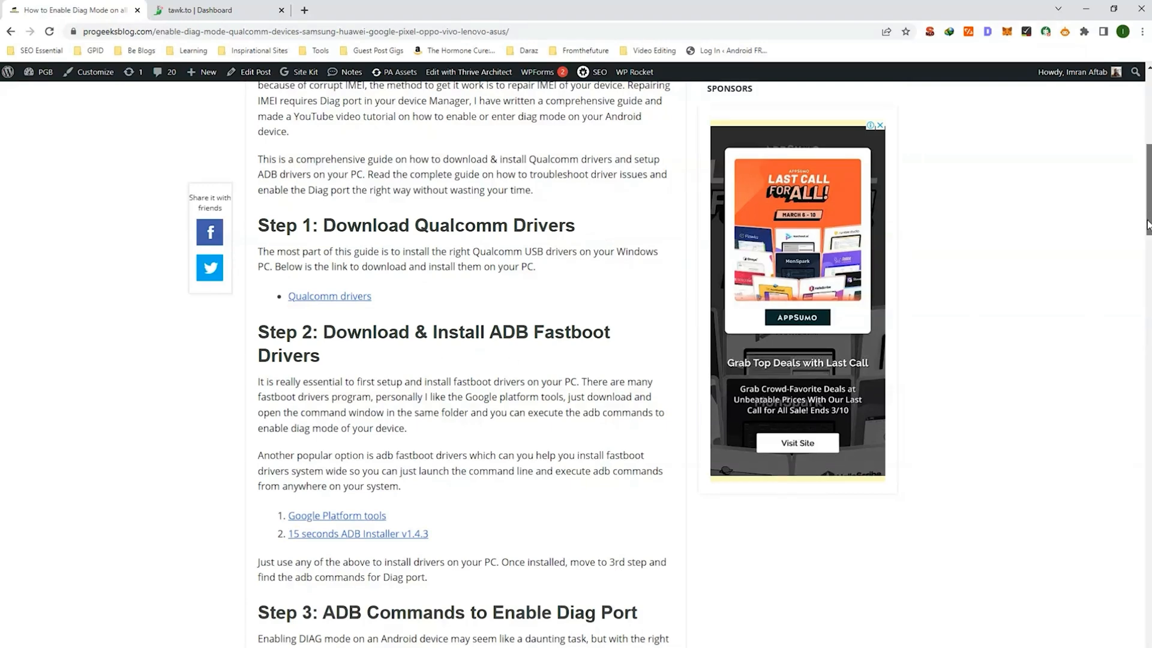
scroll(down, 3)
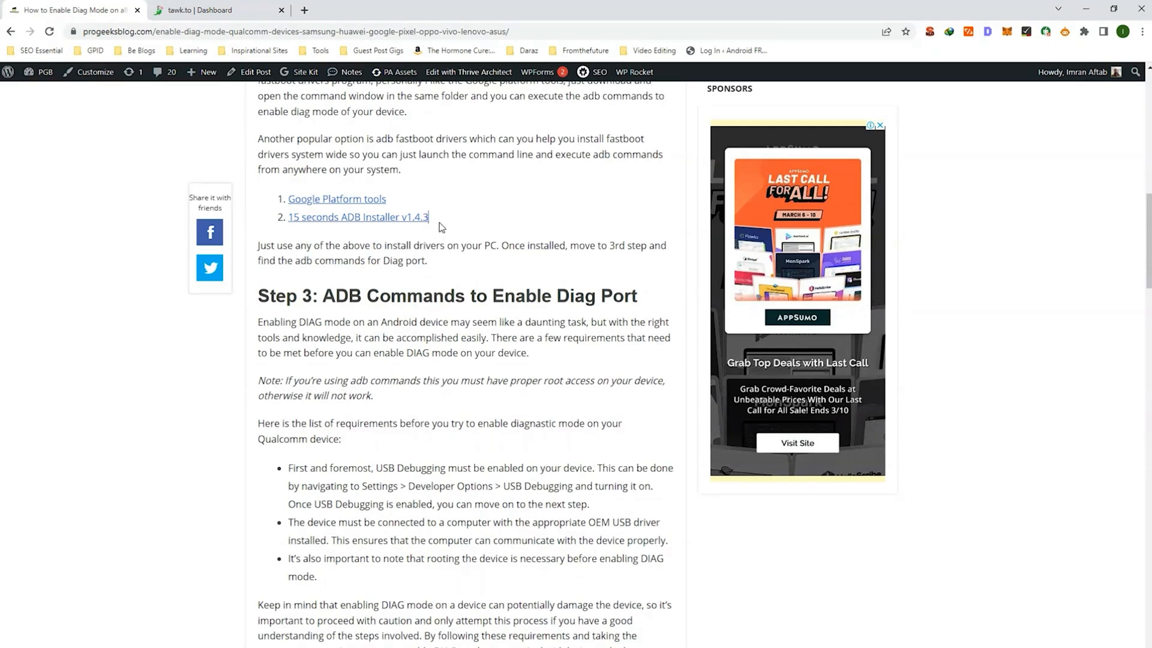
double_click(336, 199)
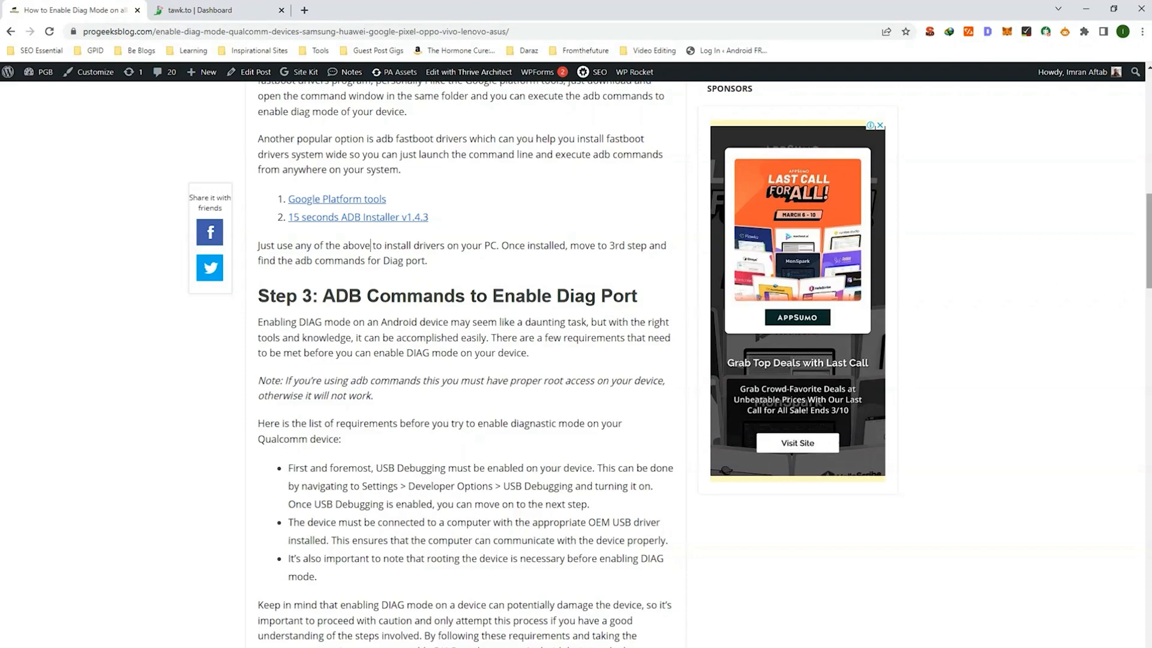
scroll(down, 3)
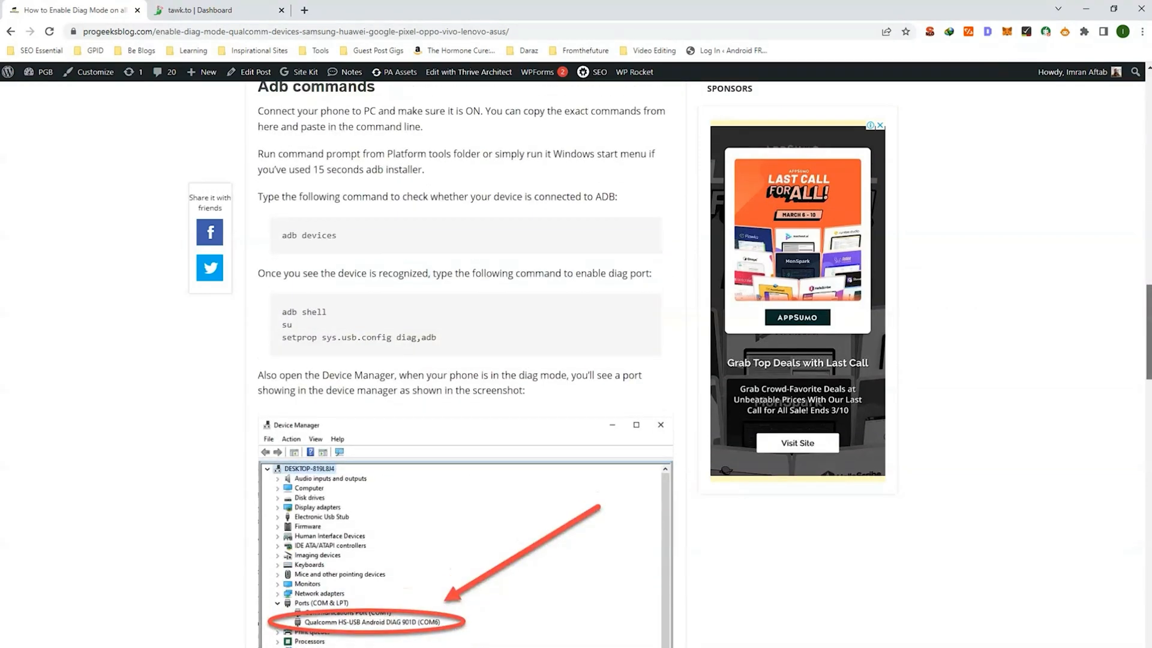
- Continue to the guide's conclusion, then return up toward the Step 1 and Step 2 download links
drag(270, 87, 398, 110)
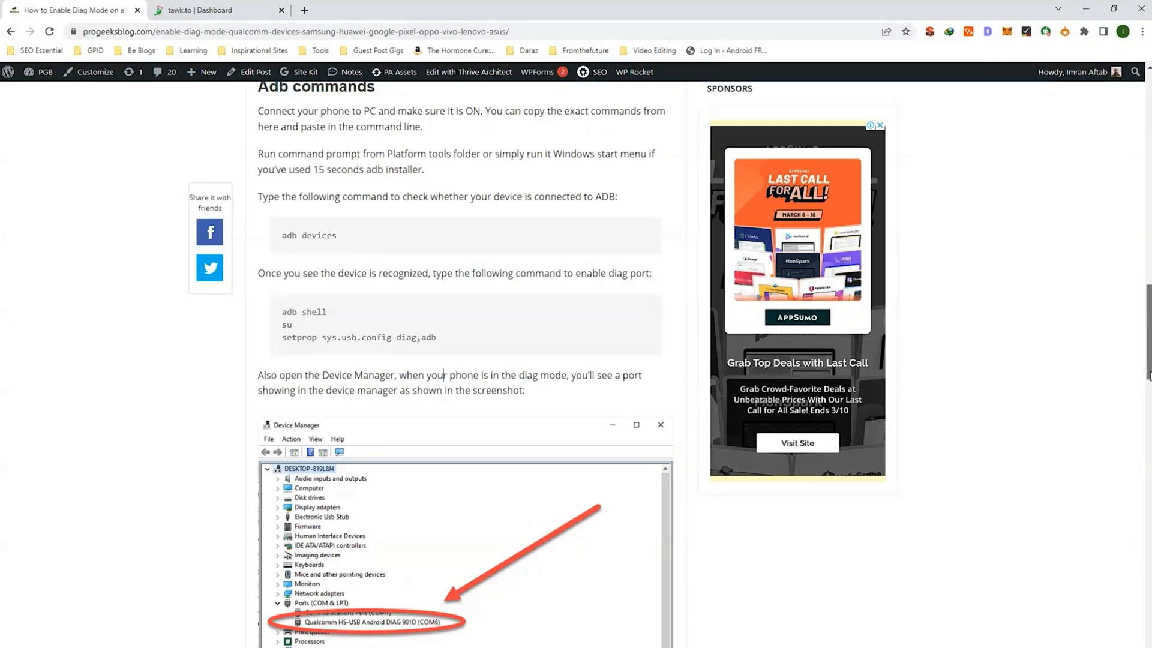
scroll(down, 3)
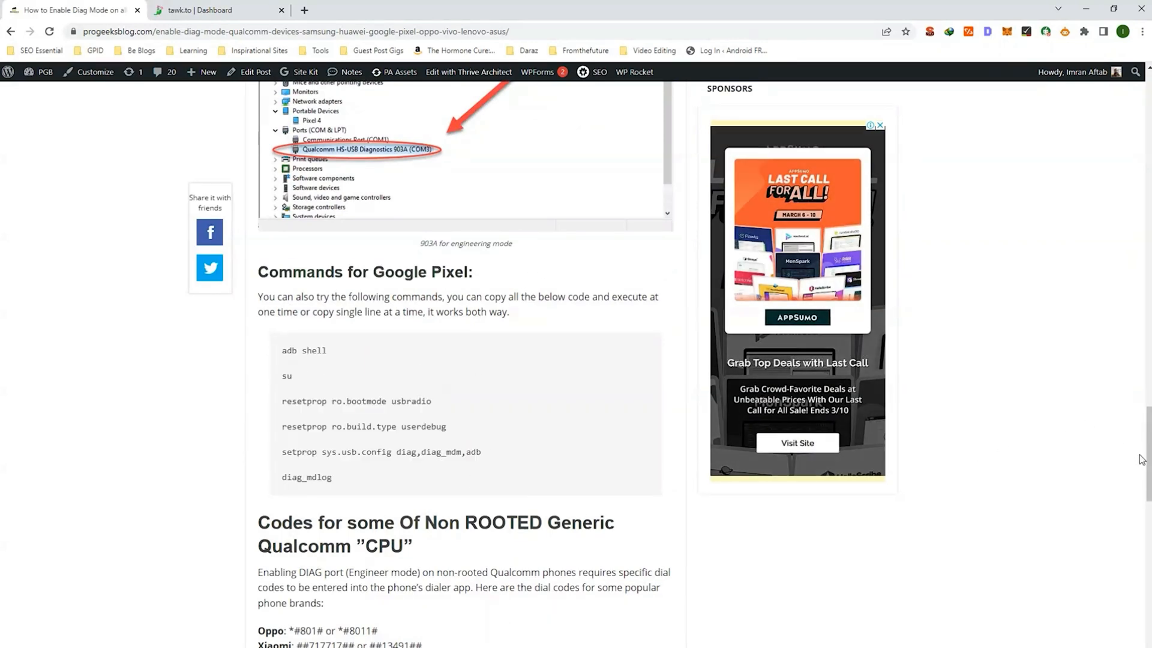
scroll(down, 3)
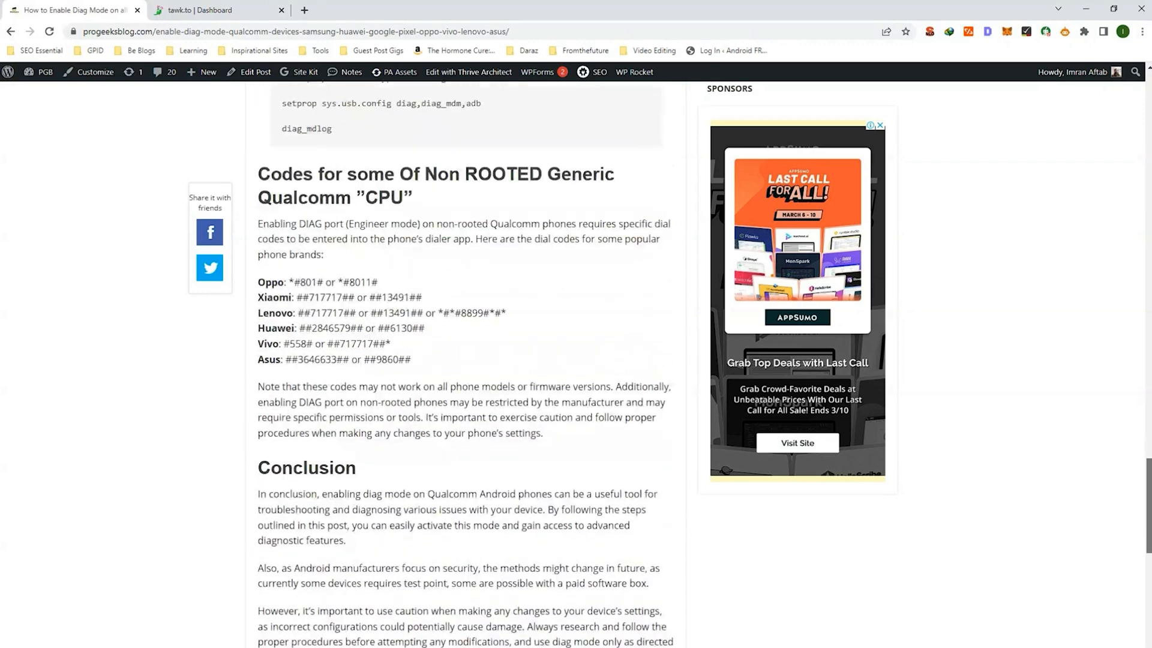
scroll(down, 3)
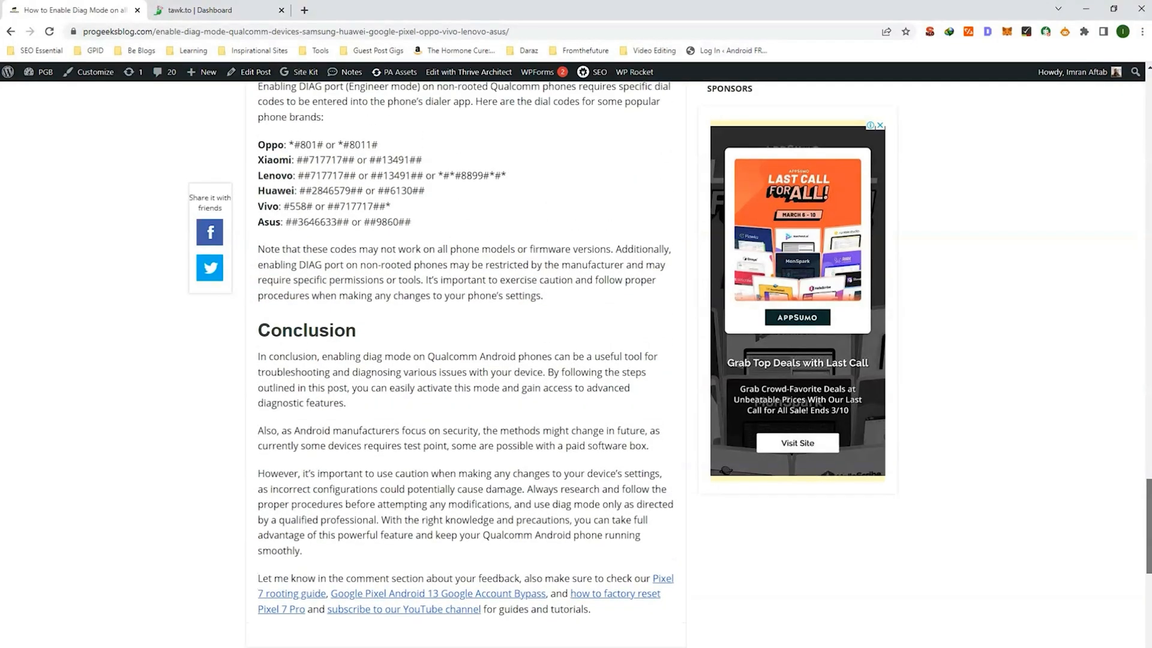
scroll(up, 3)
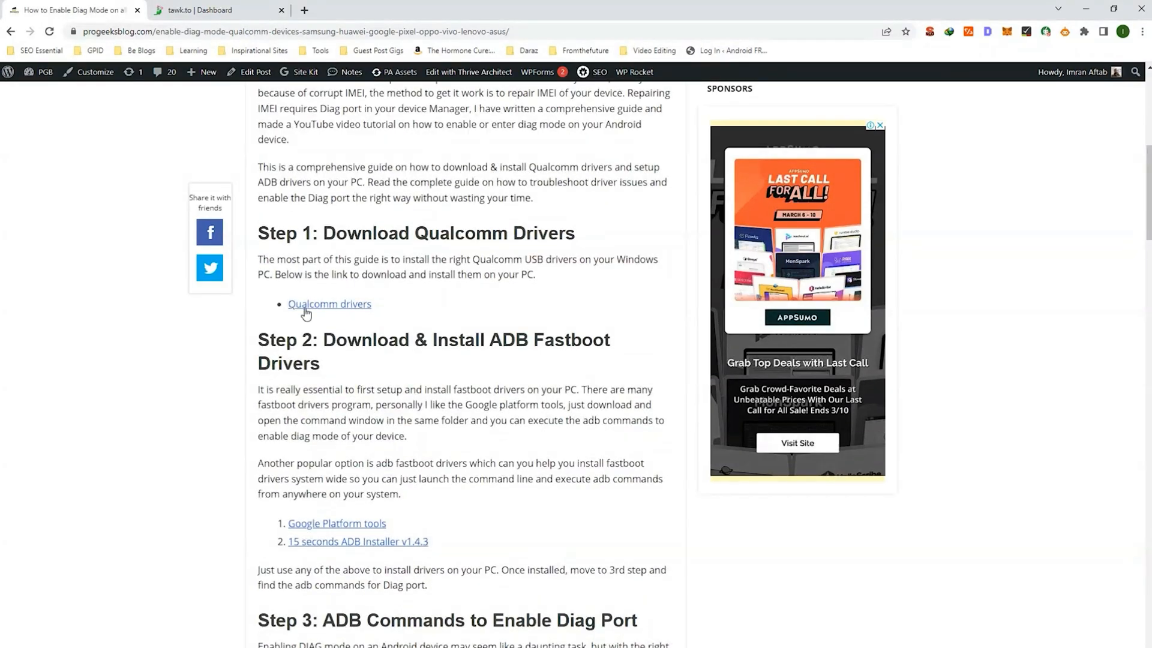
- Open the Qualcomm drivers, Google Platform tools and 15 seconds ADB Installer links in separate tabs
click(329, 304)
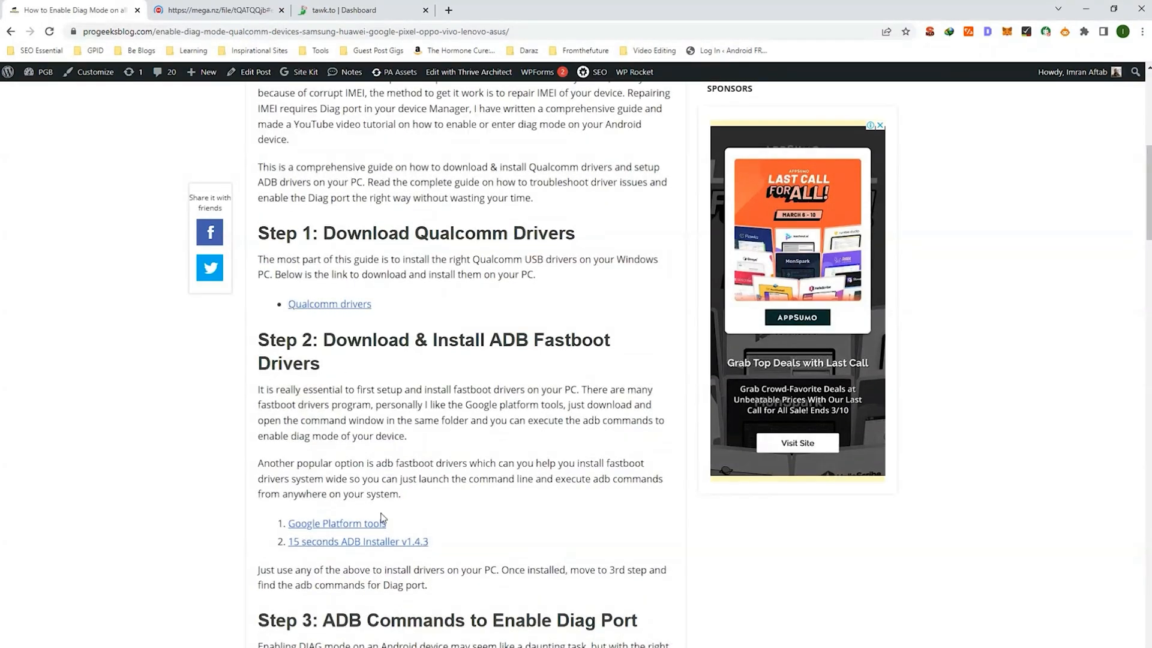
click(357, 541)
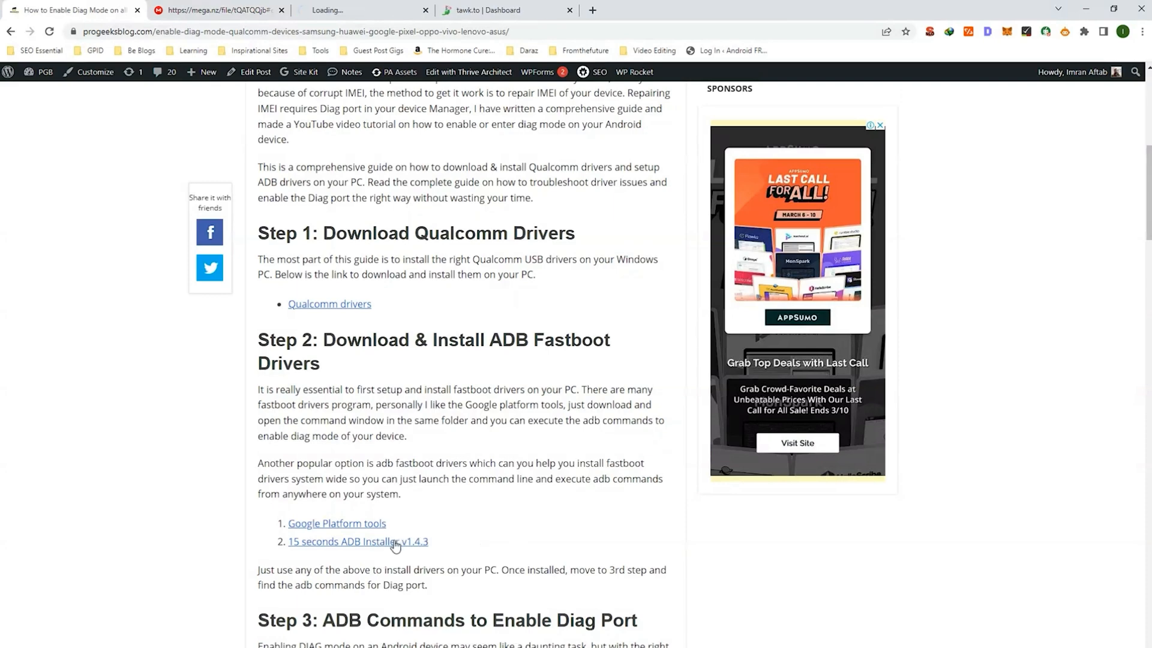
click(358, 541)
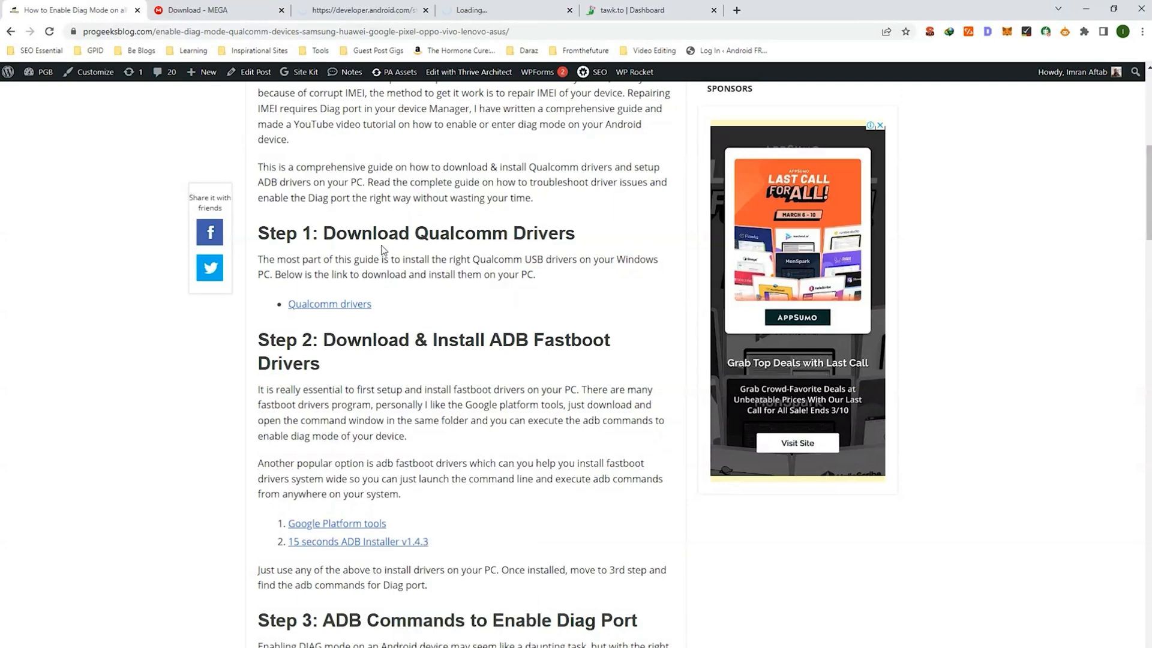
- Download the qualcomm_driver-4.zip archive from the MEGA page
click(214, 10)
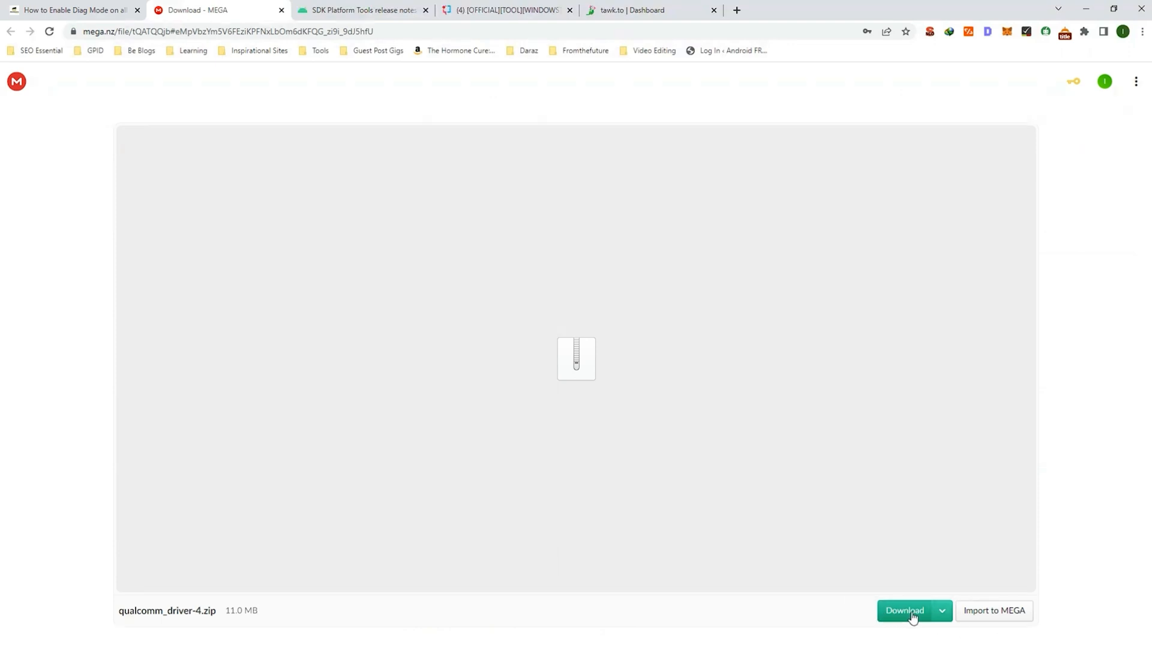
click(362, 10)
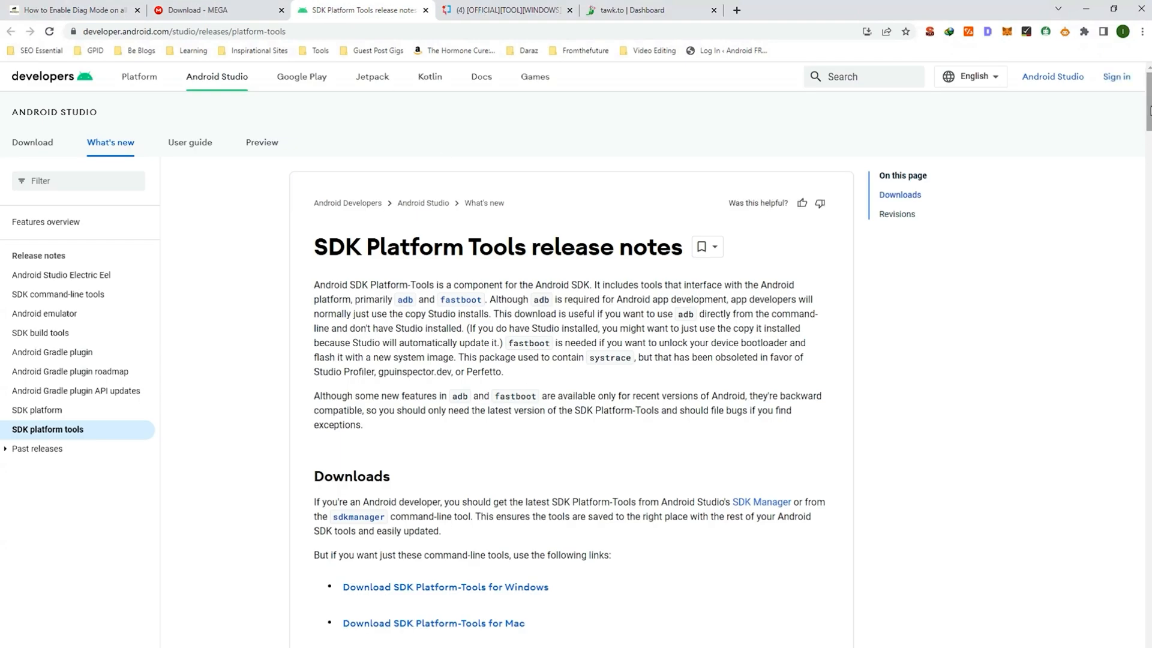
- Accept the SDK terms and download SDK Platform-Tools for Windows, then move to the XDA thread
scroll(down, 3)
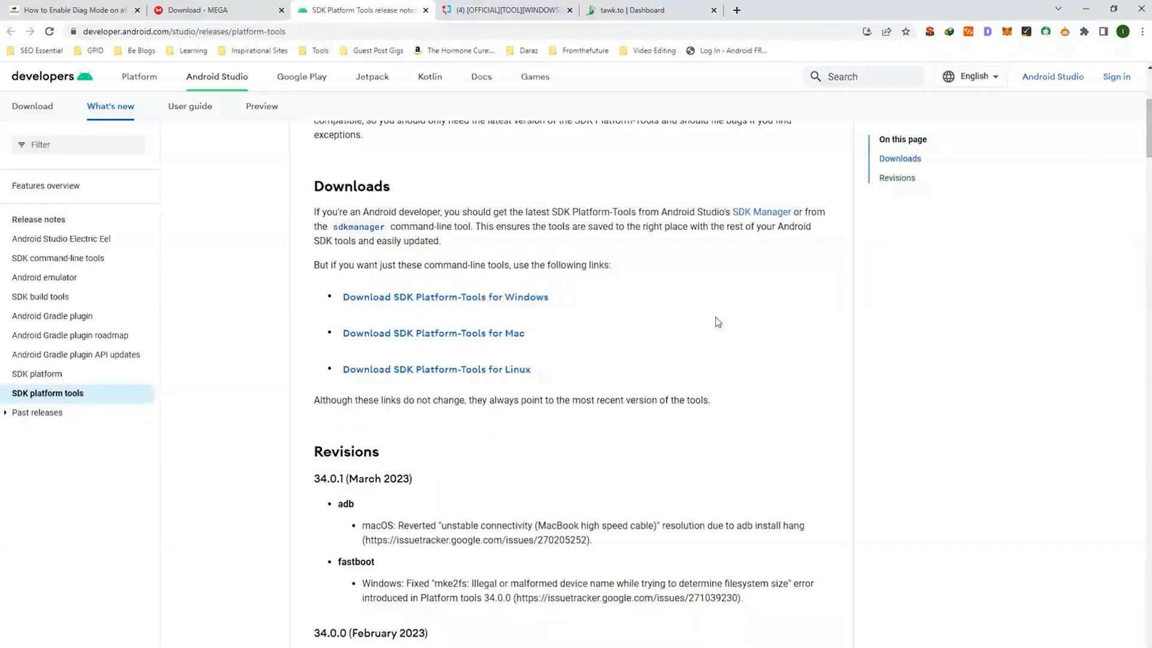
click(444, 296)
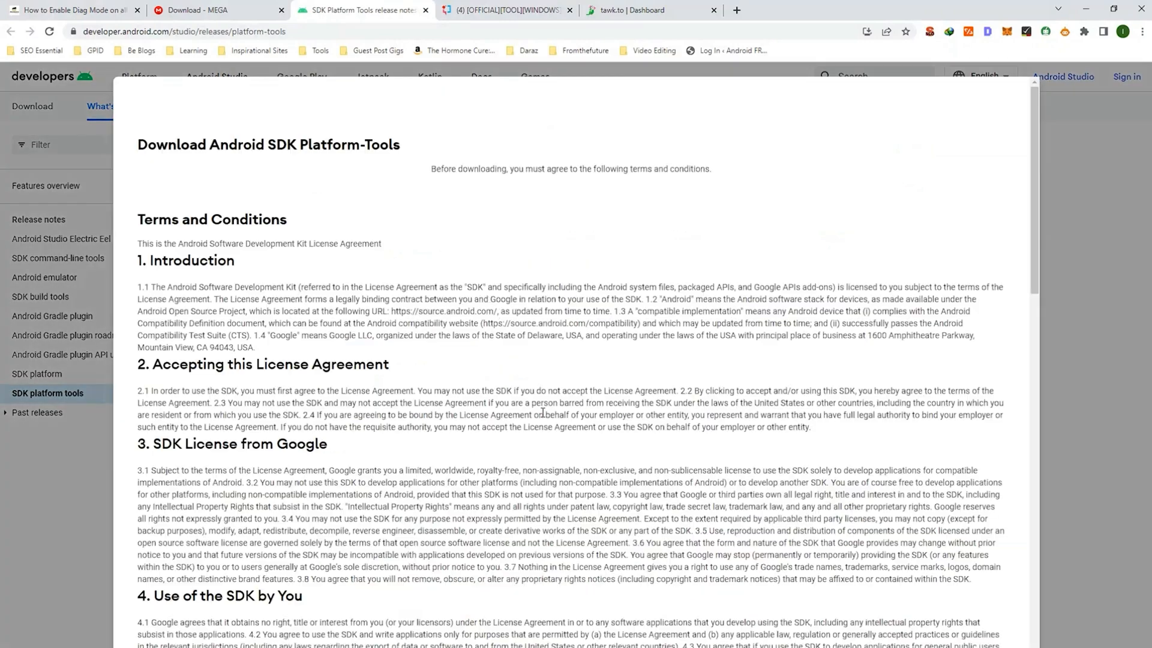
scroll(down, 3)
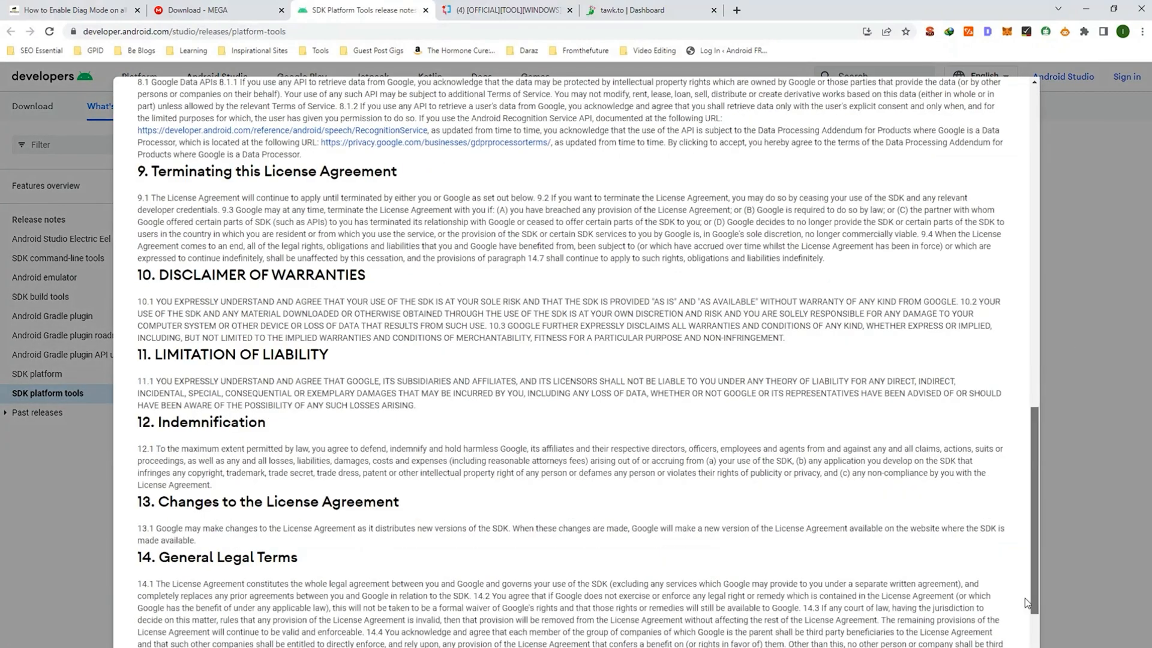
scroll(down, 3)
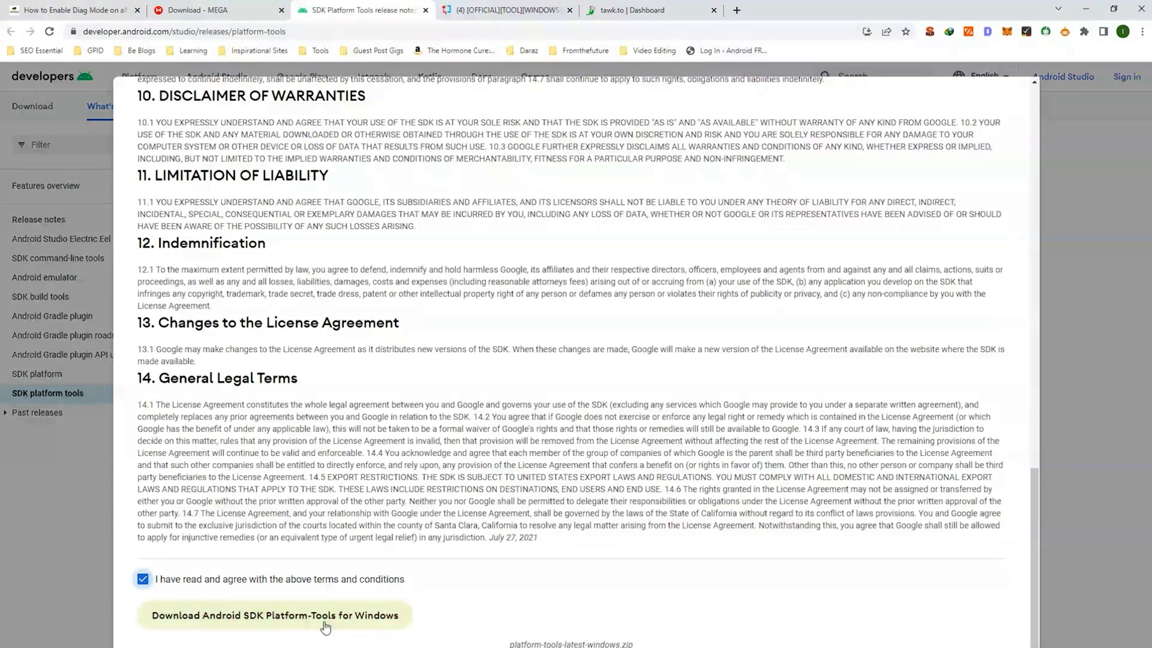
click(273, 614)
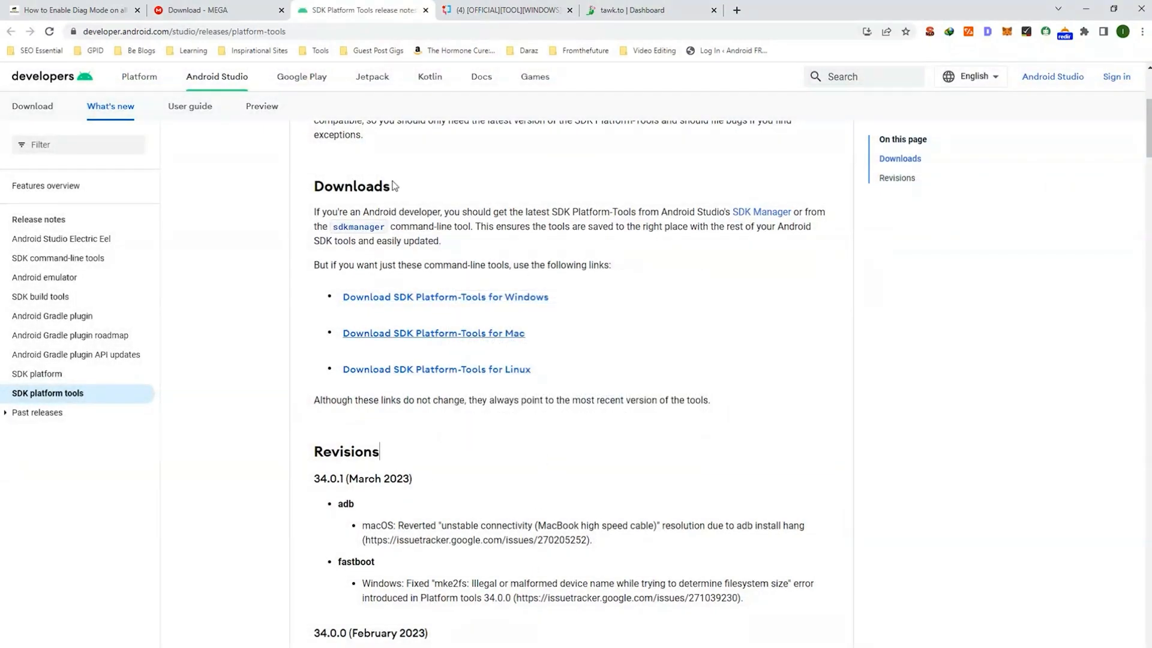
click(425, 10)
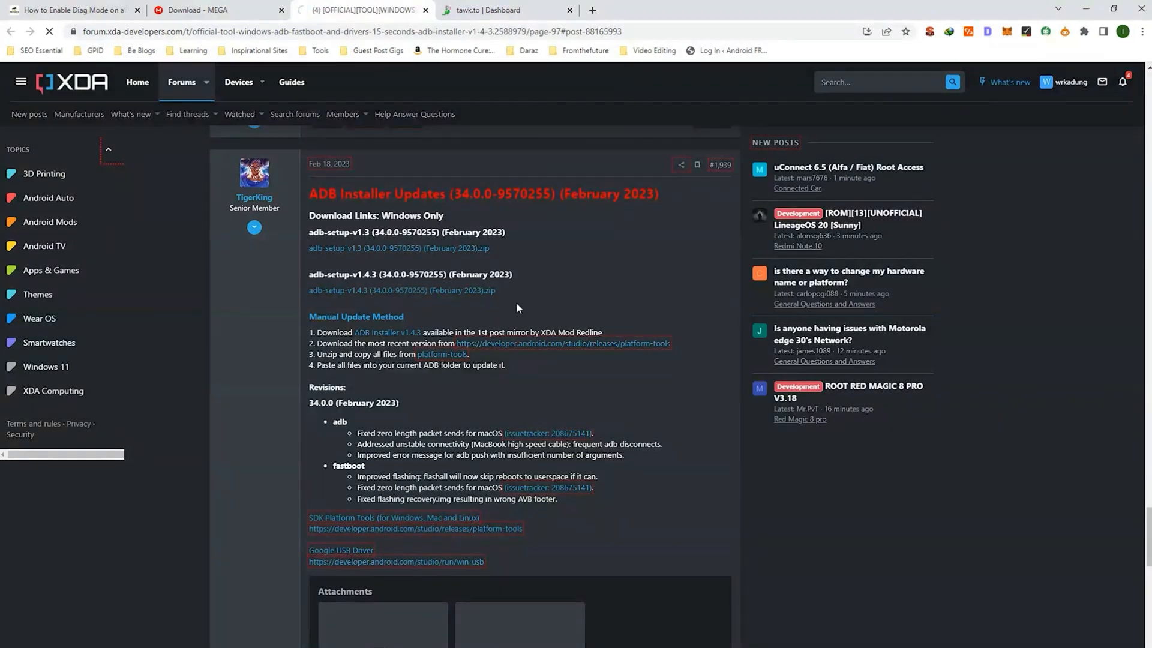
- Download the adb-setup-v1.4.3 (34.0.0-9570255) (February 2023).zip installer archive
click(397, 247)
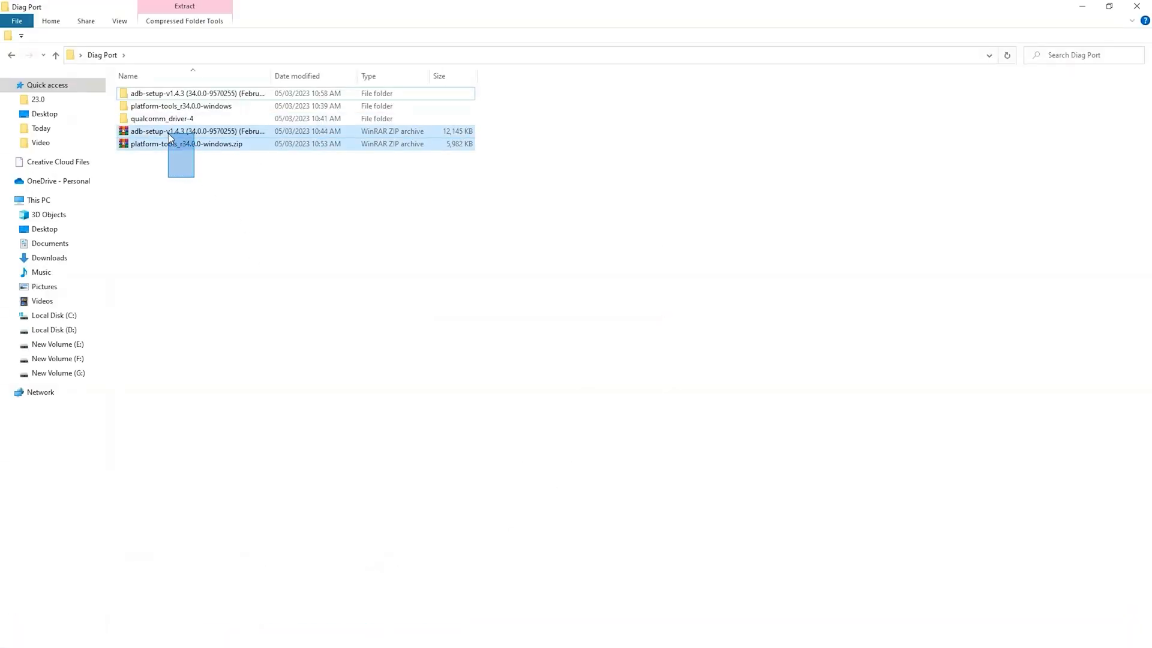
- Delete the adb-setup and platform-tools zip archives from the Diag Port folder
click(180, 174)
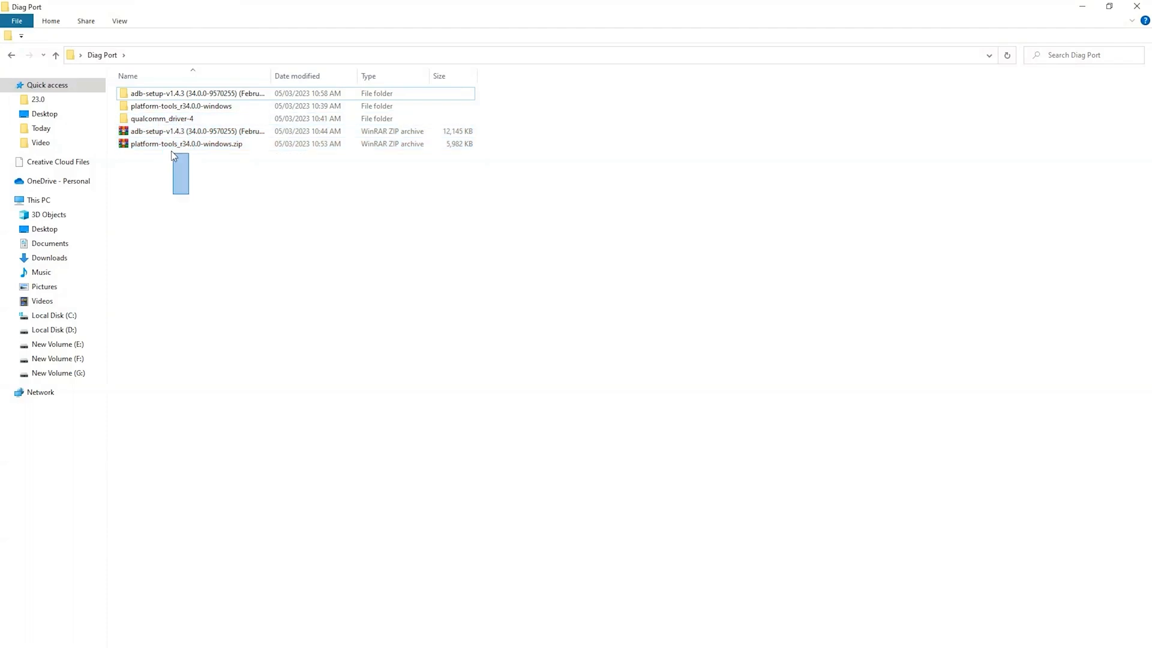
click(186, 143)
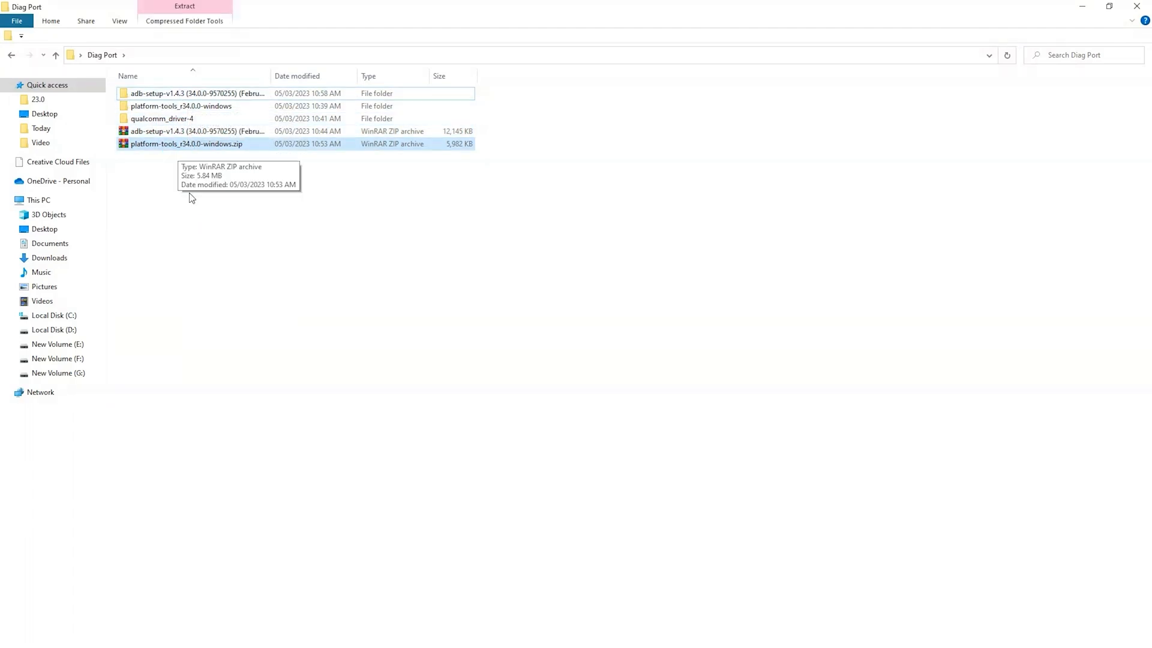
click(197, 131)
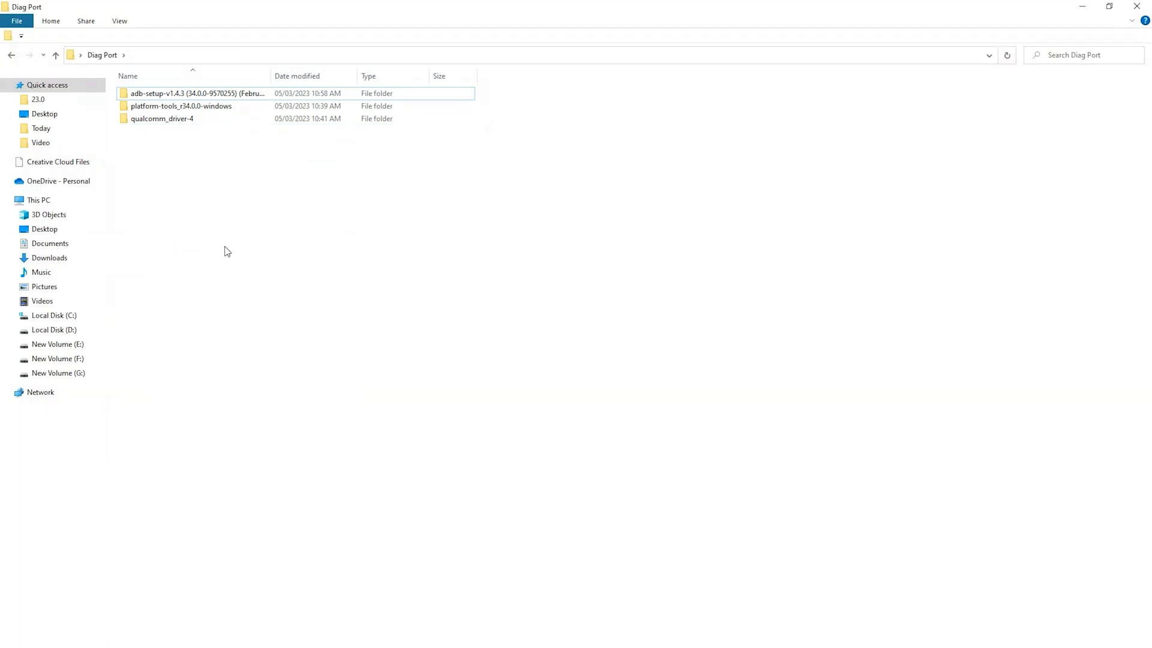
mouse_move(189, 133)
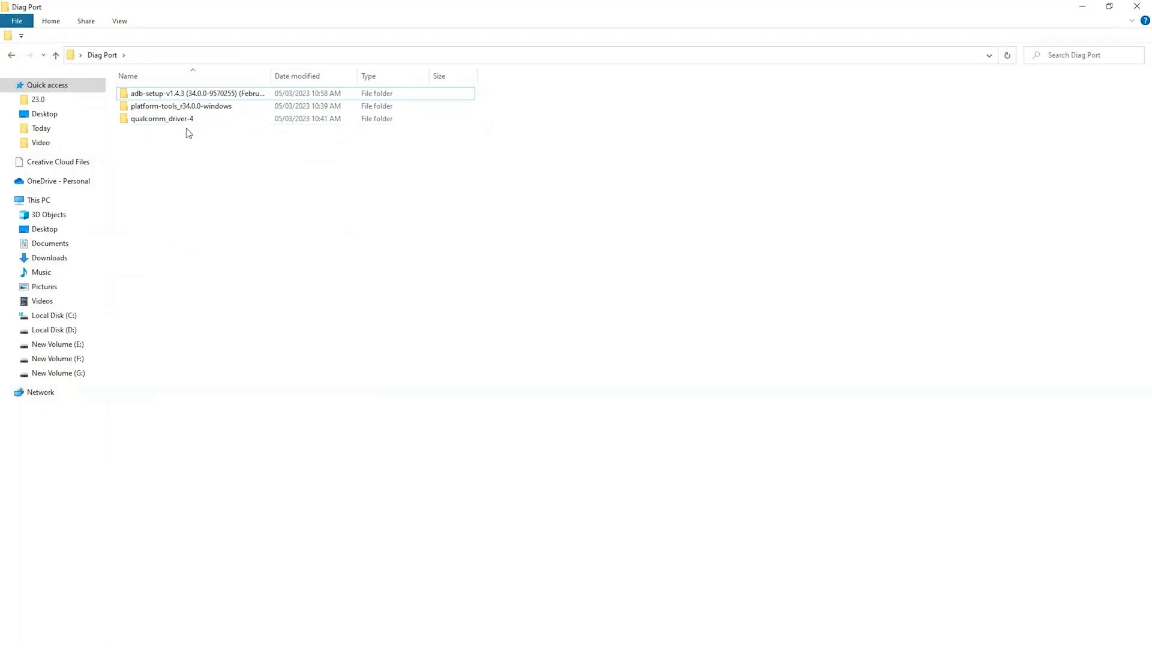
- Peek inside the qualcomm_driver-4 folder and return to Diag Port
double_click(161, 119)
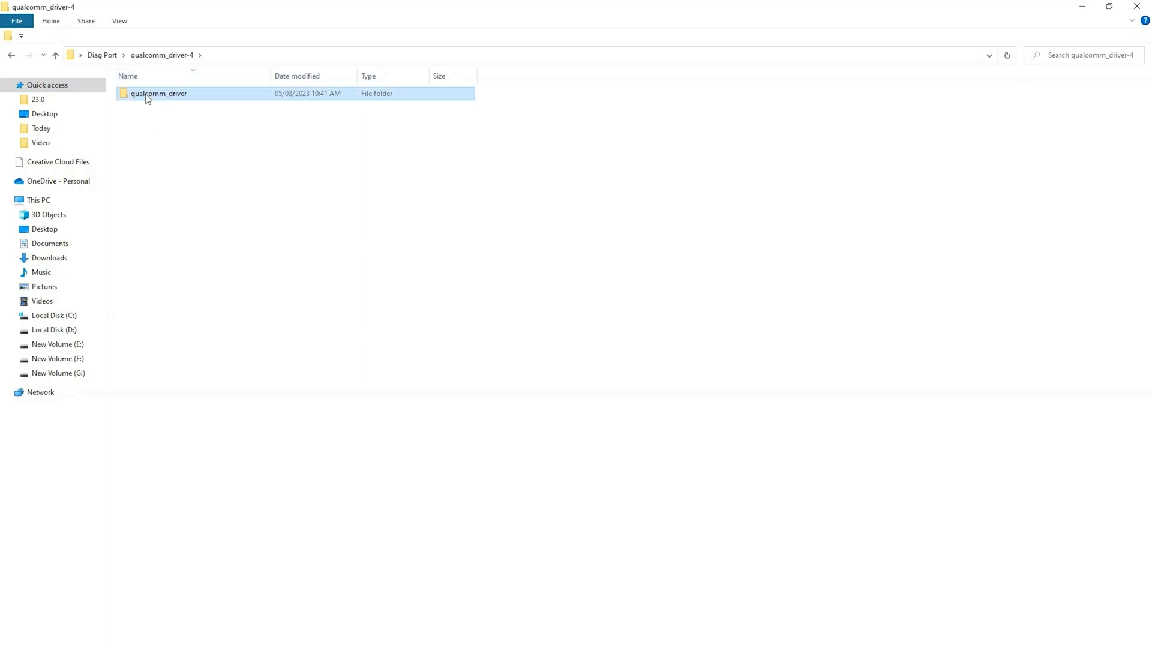
click(55, 56)
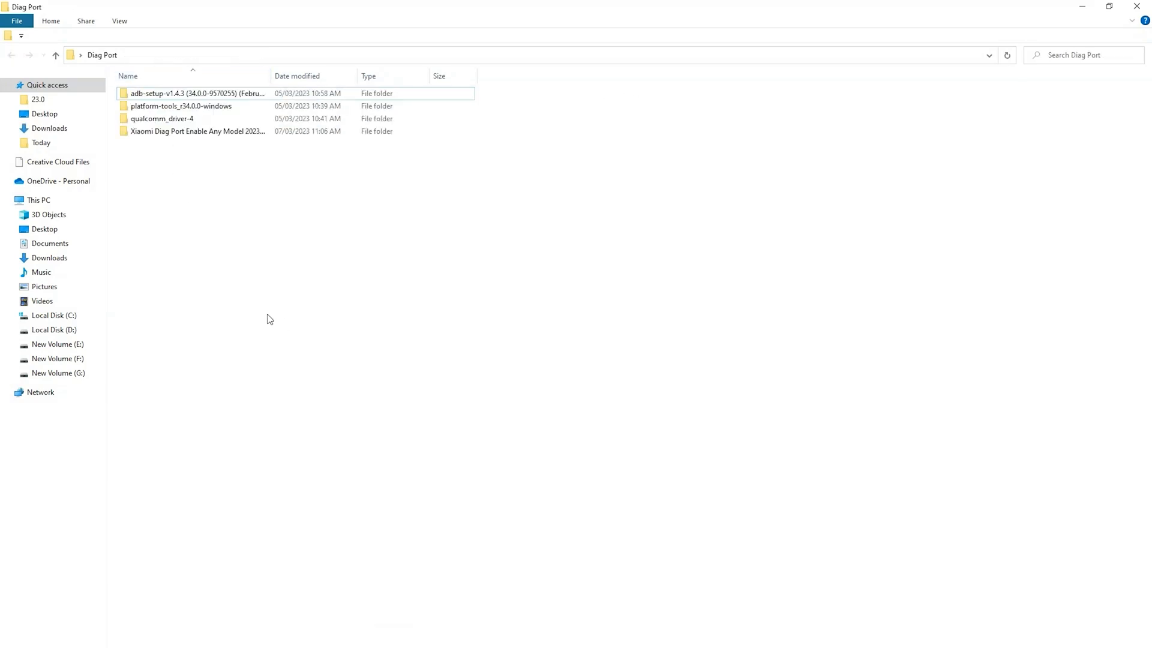
- Open platform-tools inside platform-tools_r34.0.0-windows, showing adb.exe and fastboot.exe
double_click(181, 106)
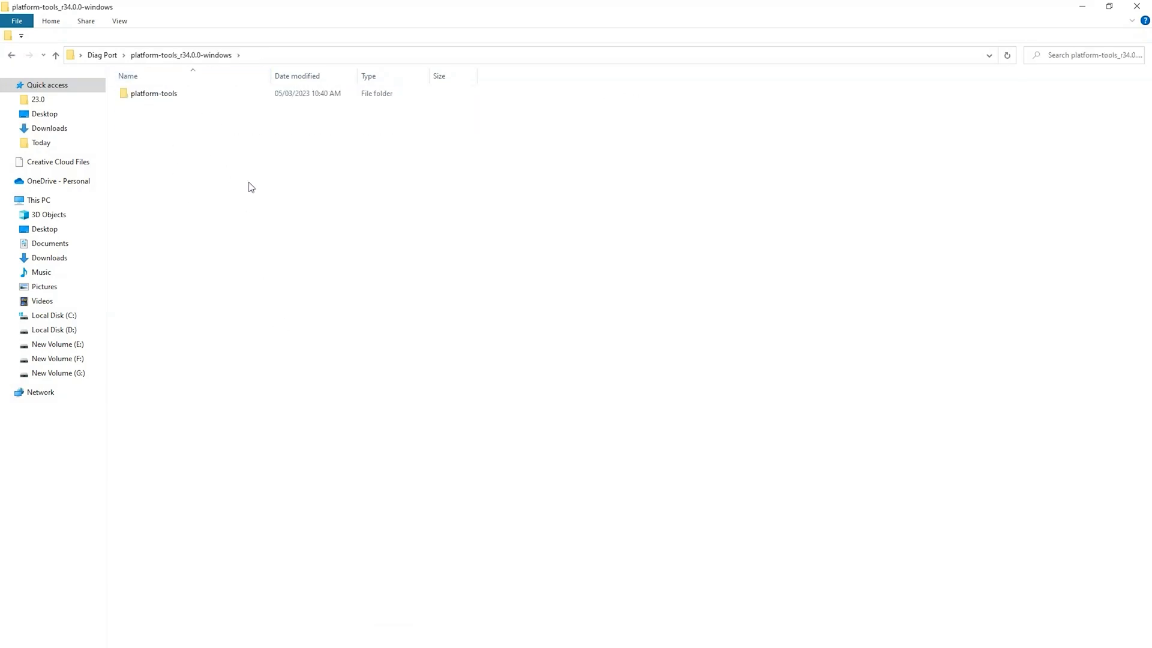
double_click(154, 94)
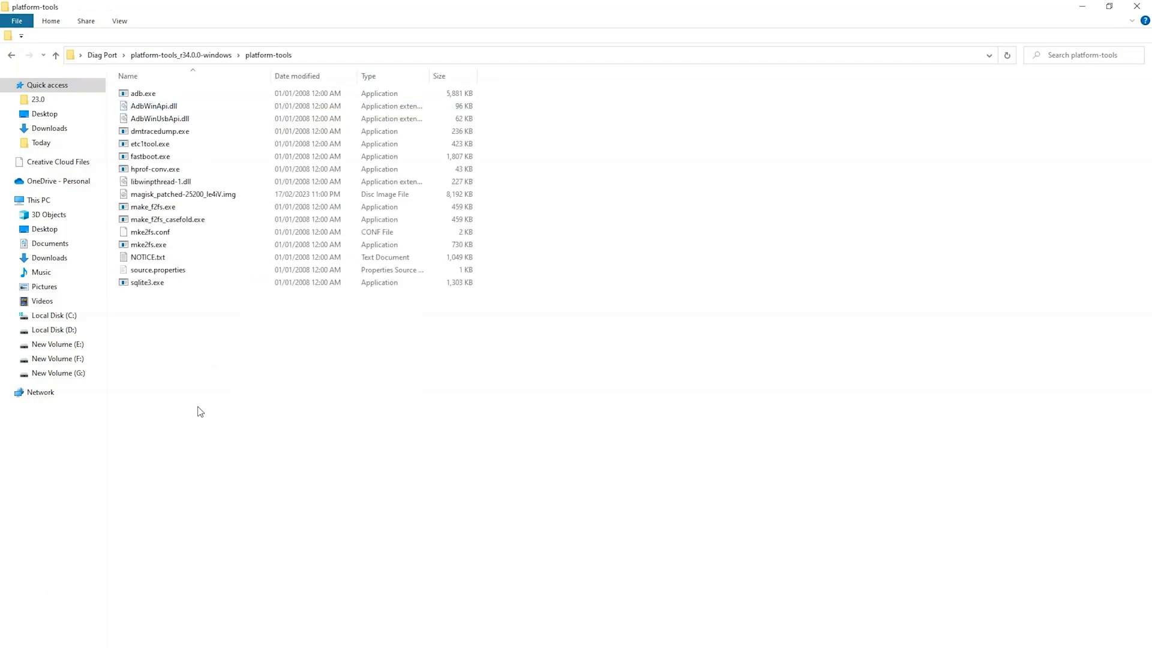
mouse_move(257, 404)
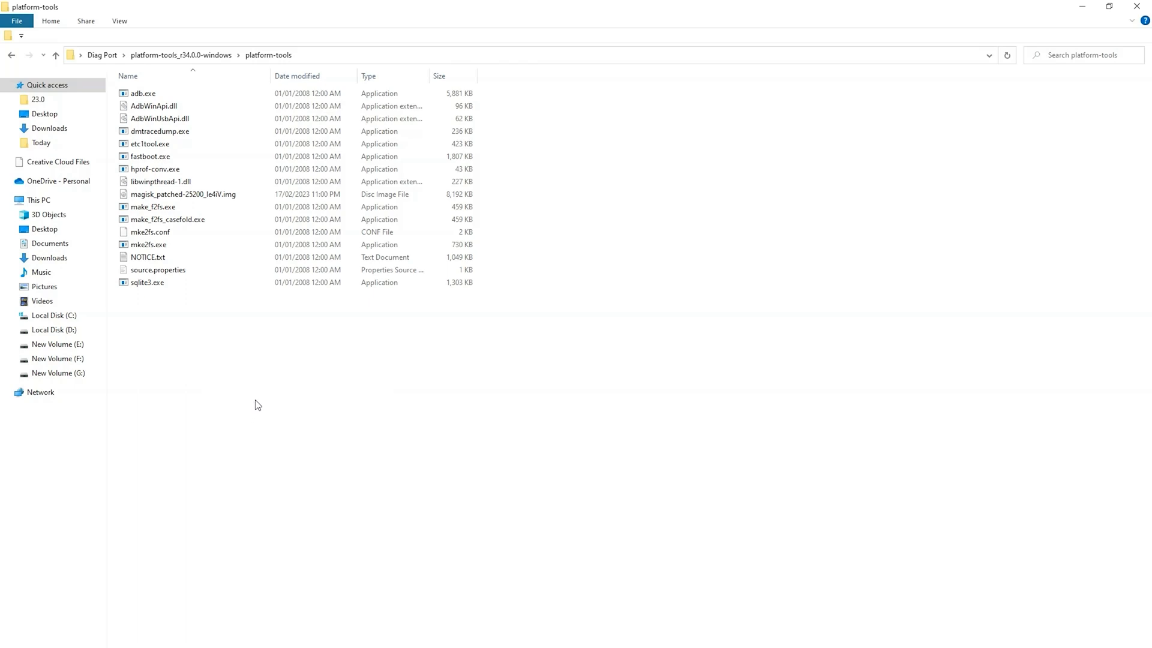
mouse_move(263, 391)
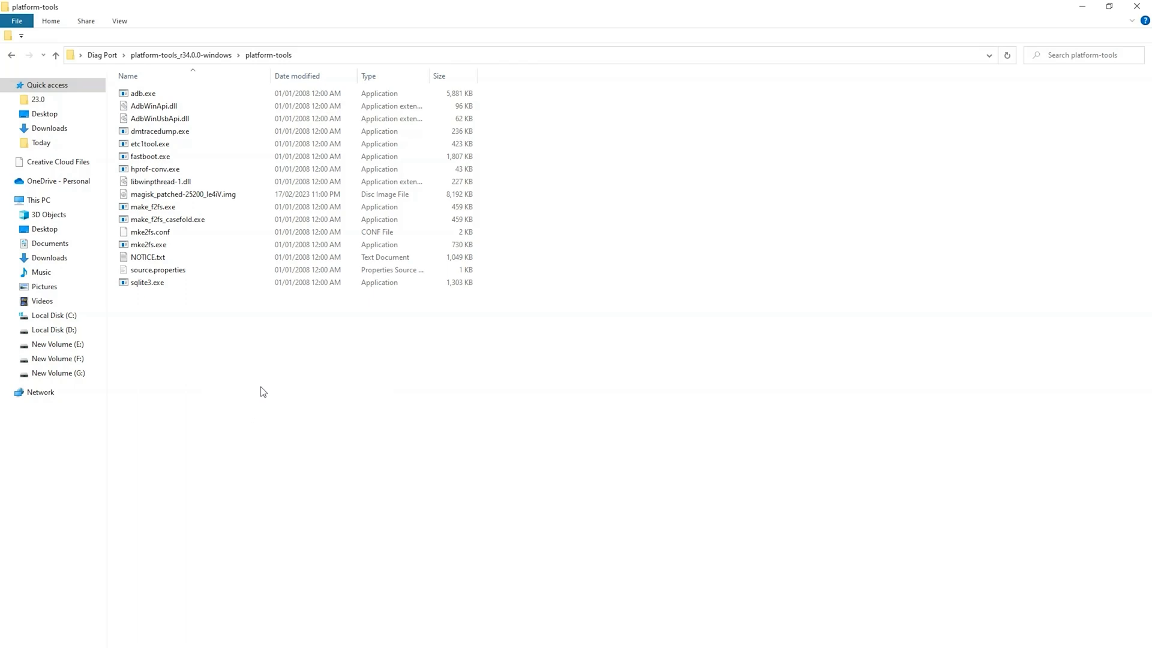
right_click(263, 392)
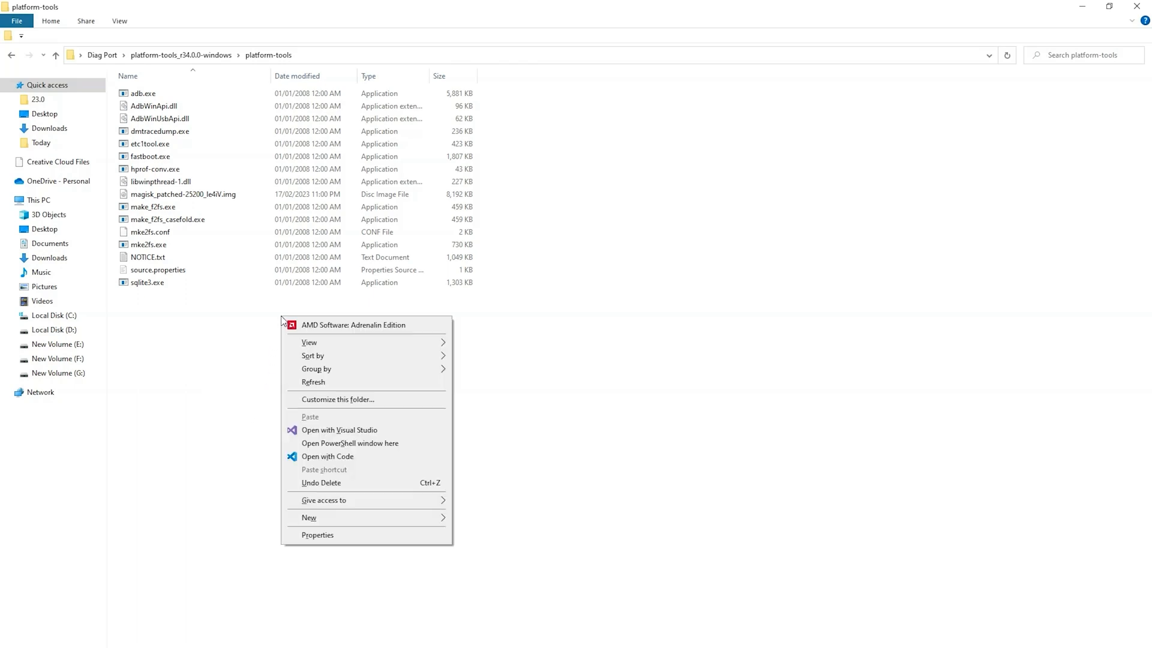
mouse_move(340, 430)
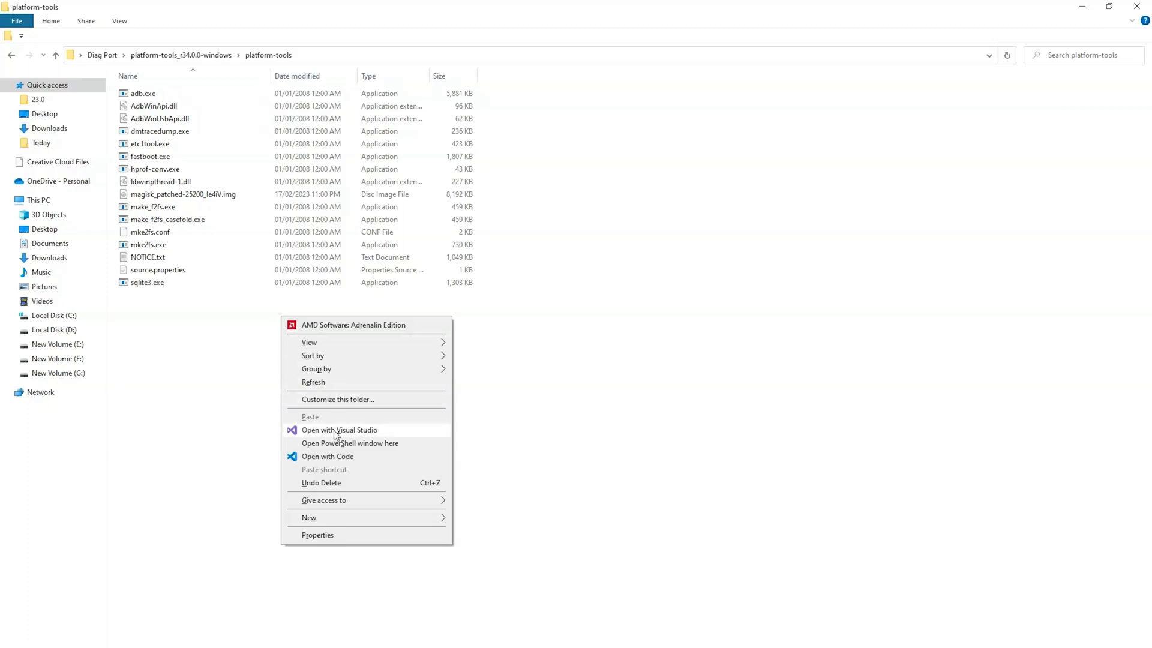
click(266, 420)
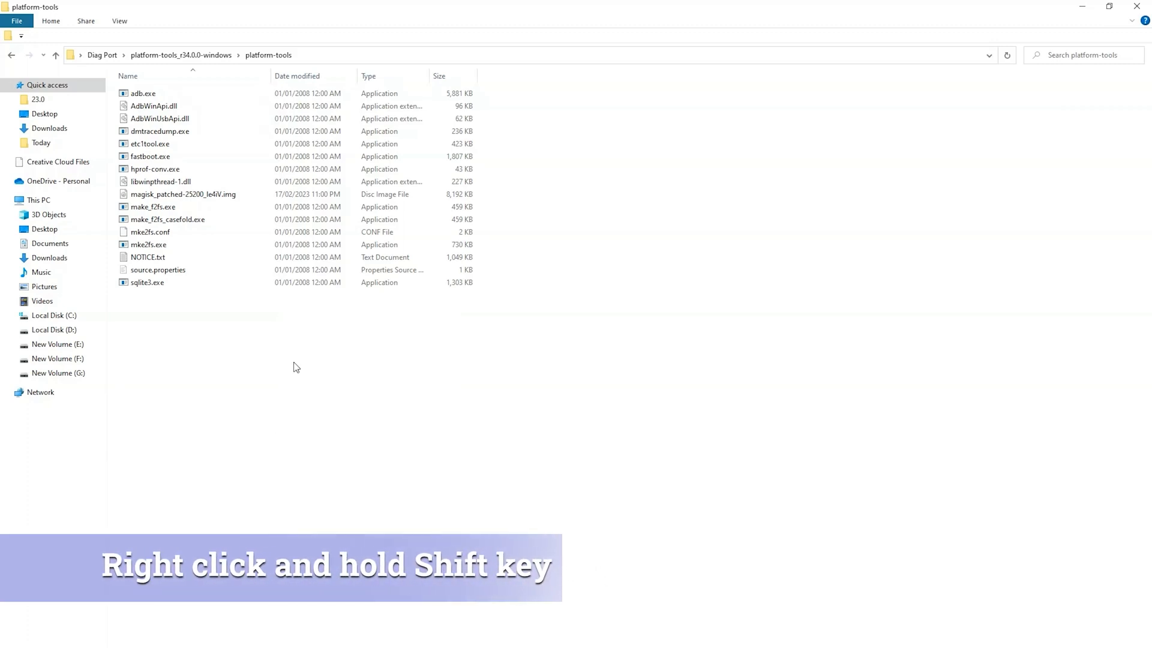
mouse_move(290, 345)
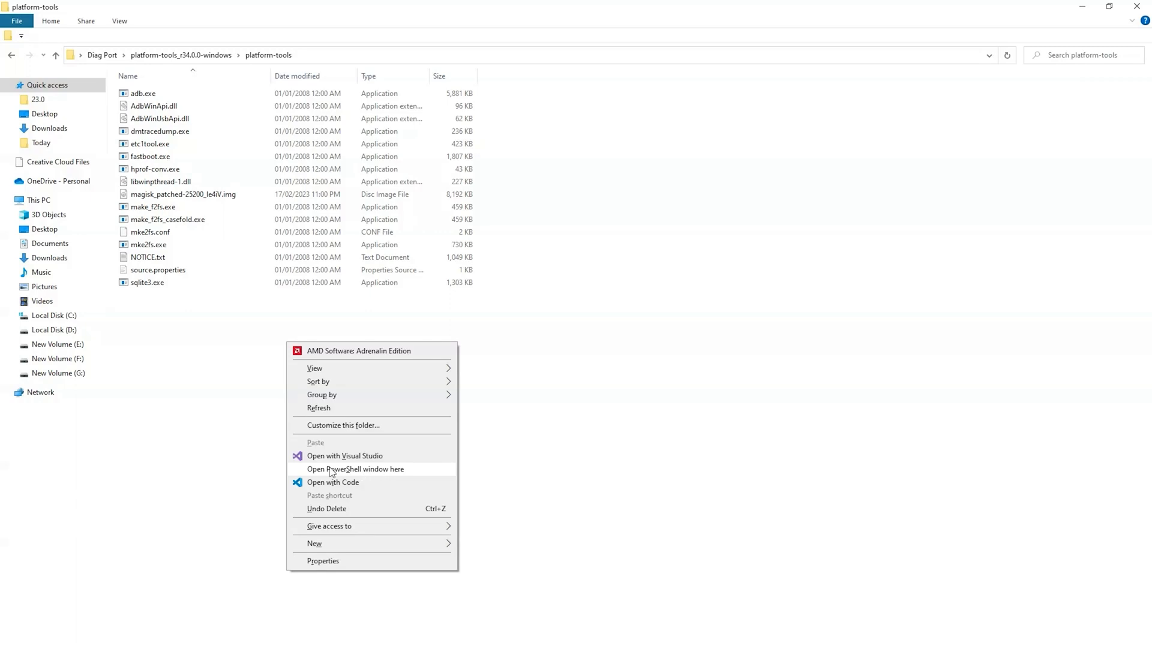
click(356, 469)
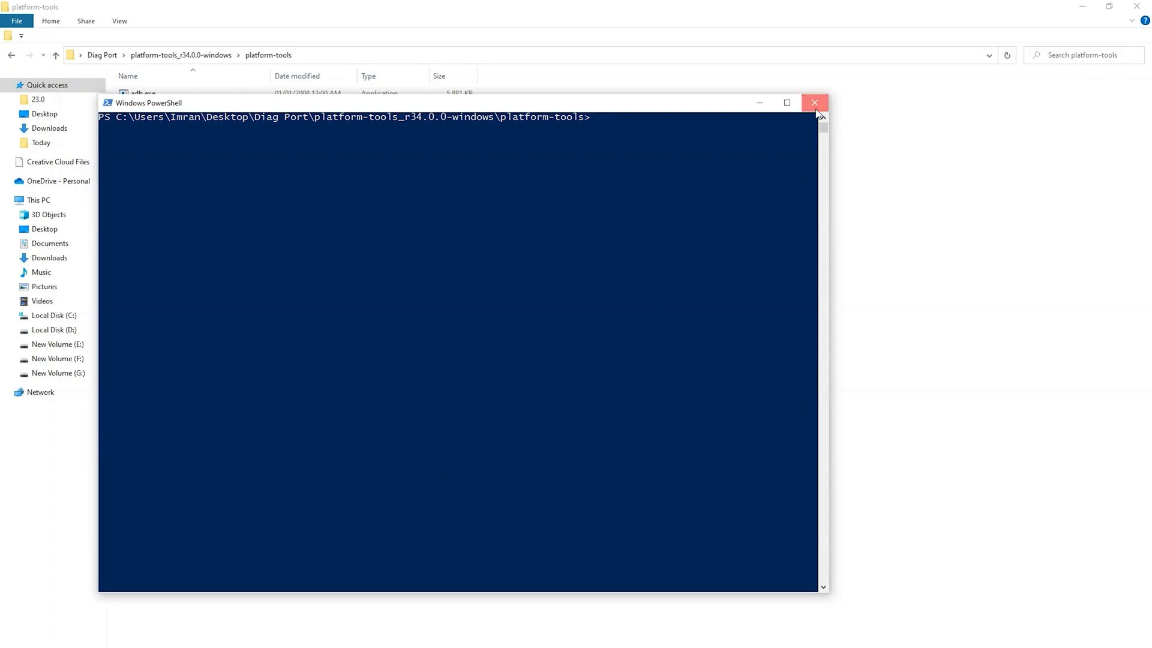
click(814, 104)
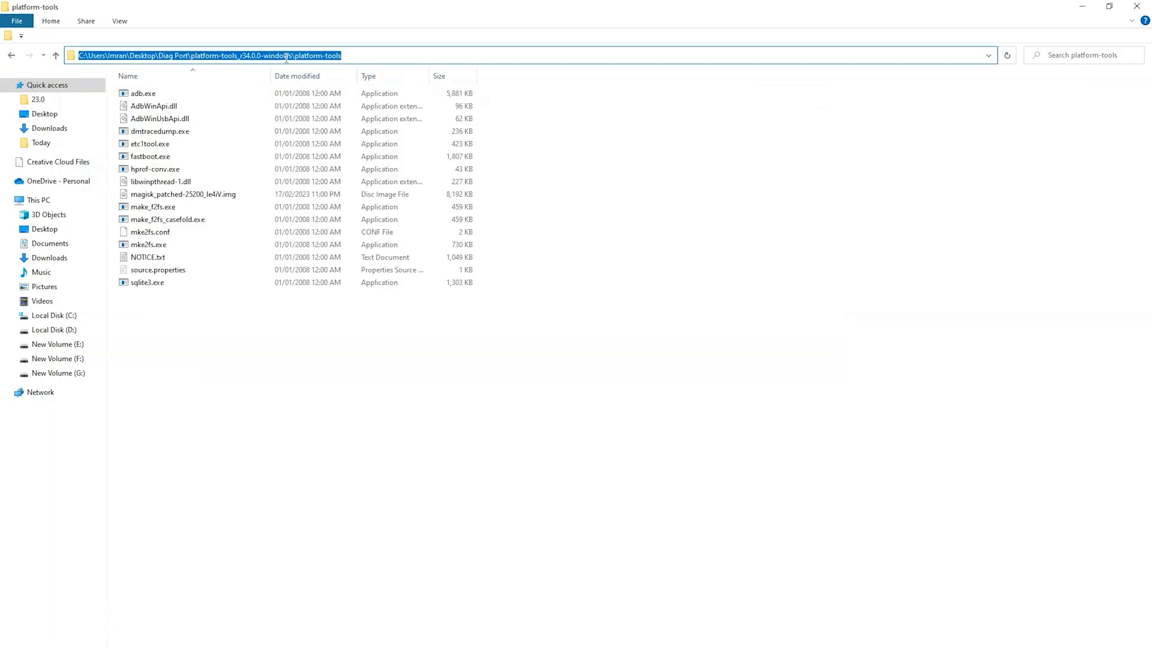
- Launch a Command Prompt at the platform-tools folder via cmd in the address bar
text(cmd)
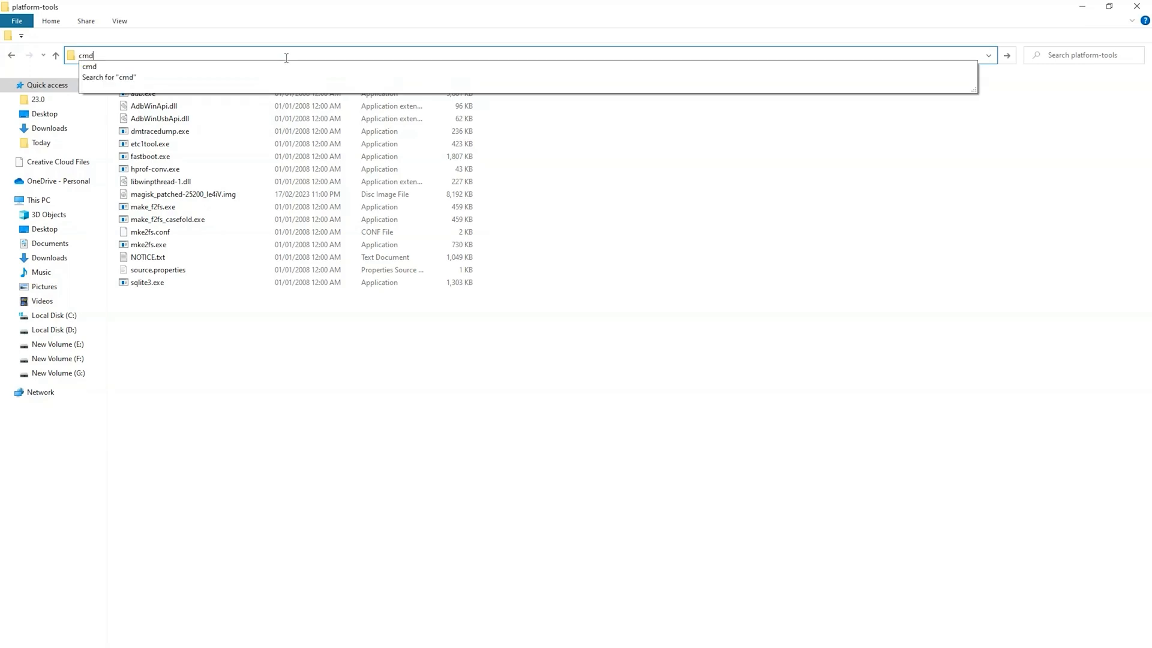
key(Return)
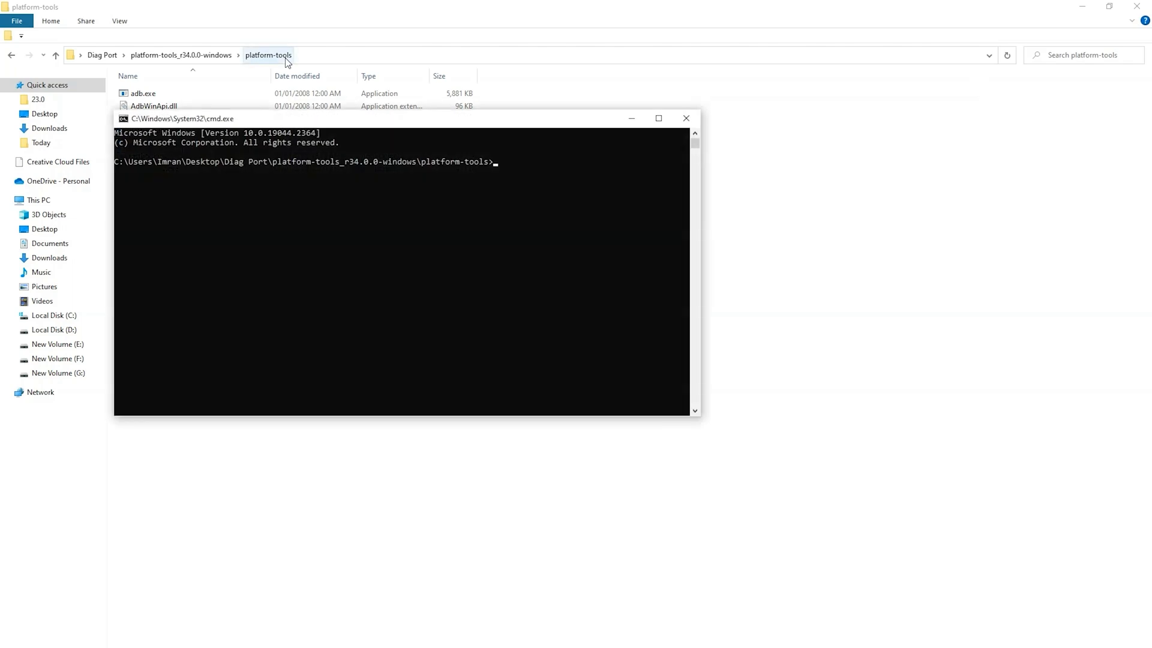
mouse_move(284, 346)
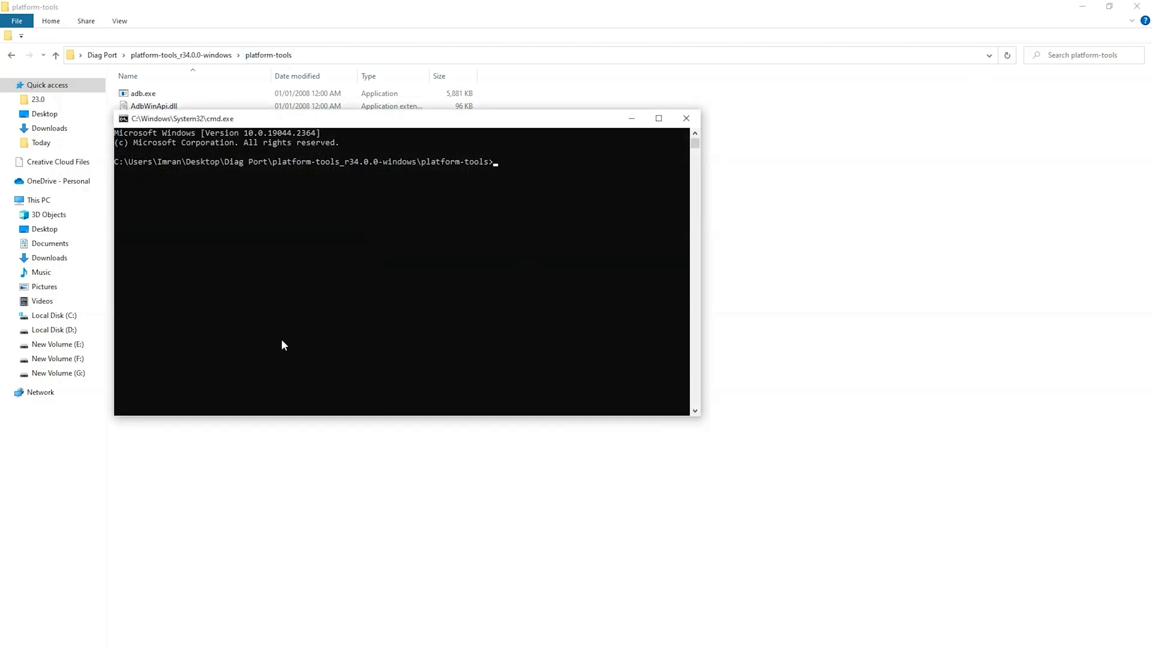
mouse_move(412, 353)
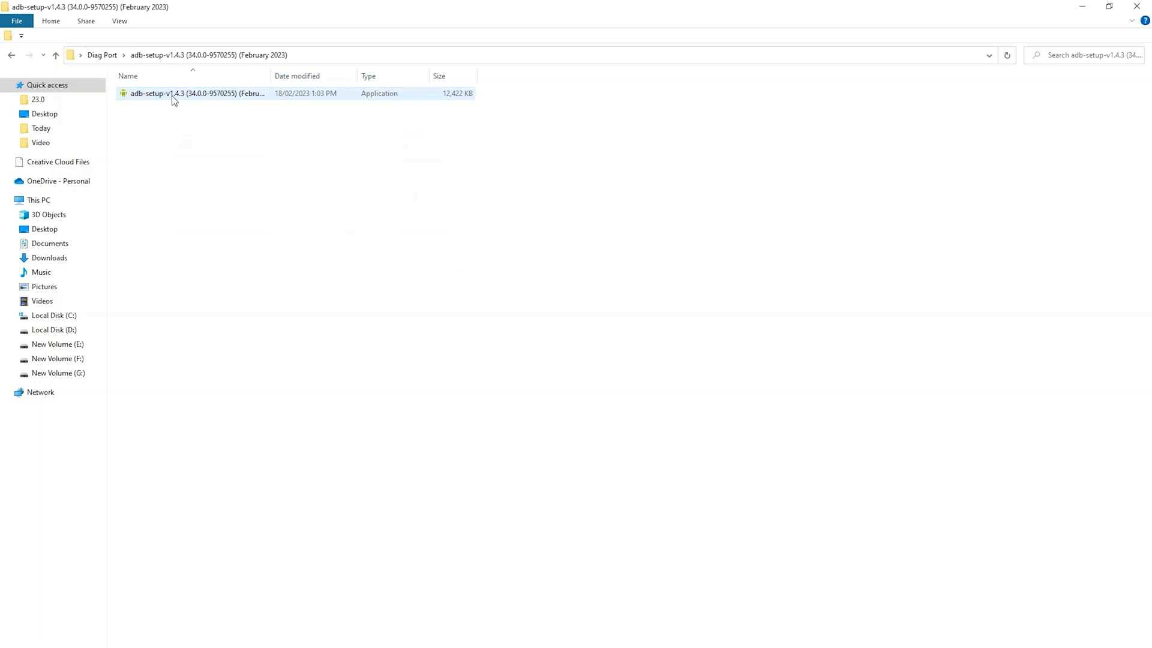
- Run adb-setup-v1.4.3.exe and answer Y to install ADB/Fastboot system-wide with drivers
click(195, 94)
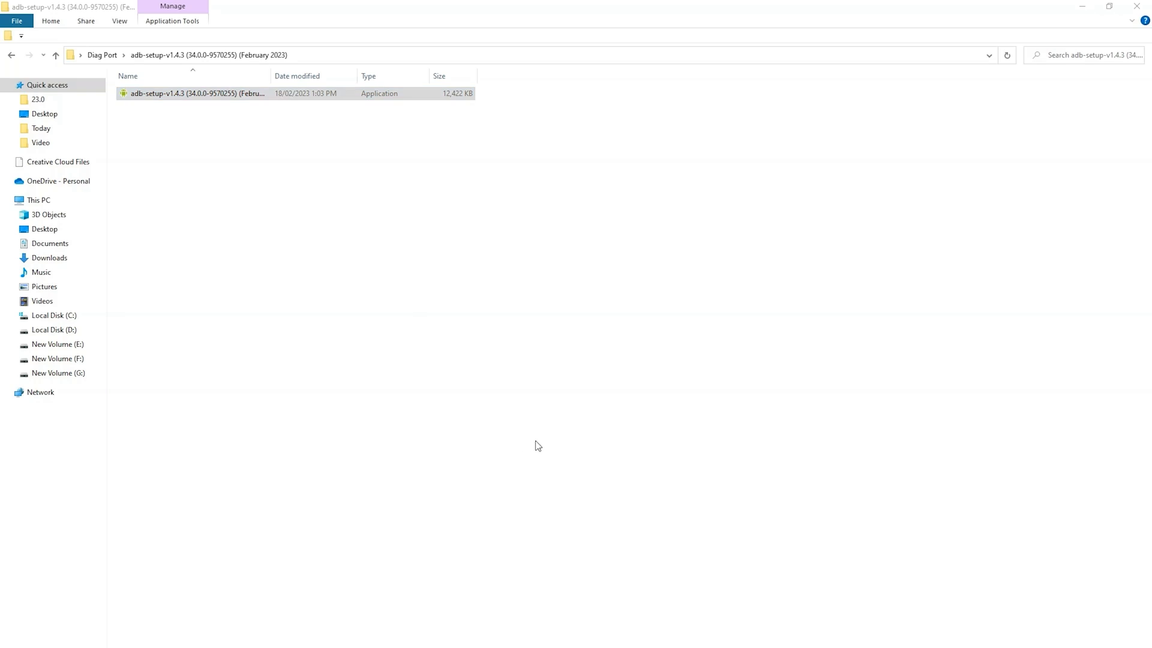
double_click(194, 94)
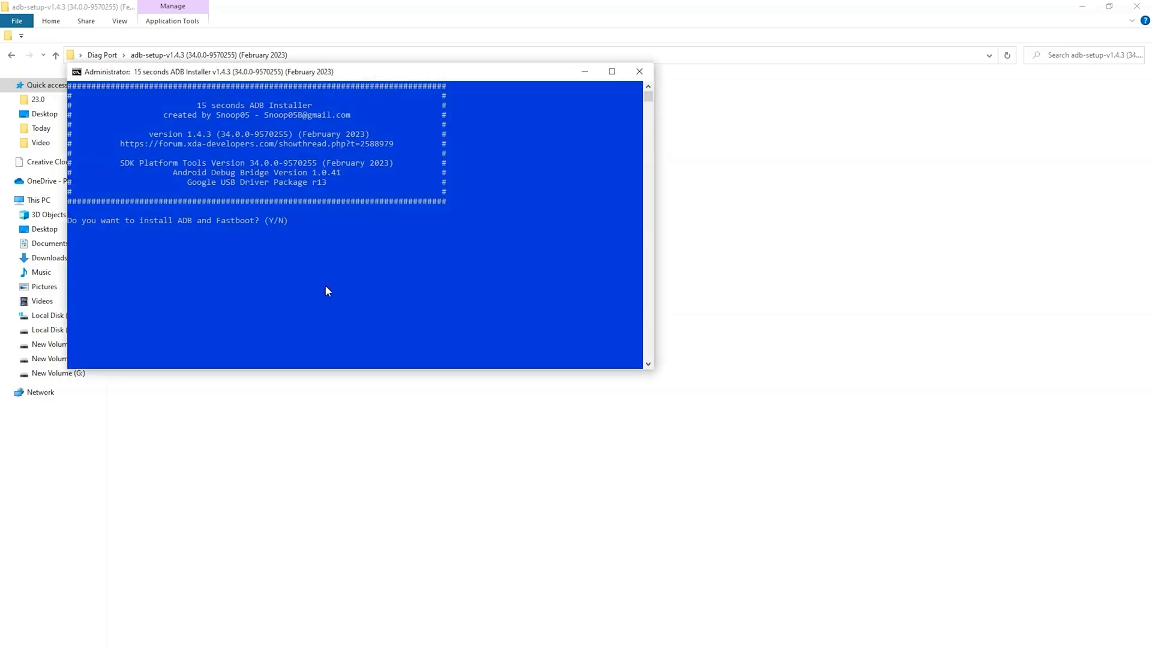
text(y)
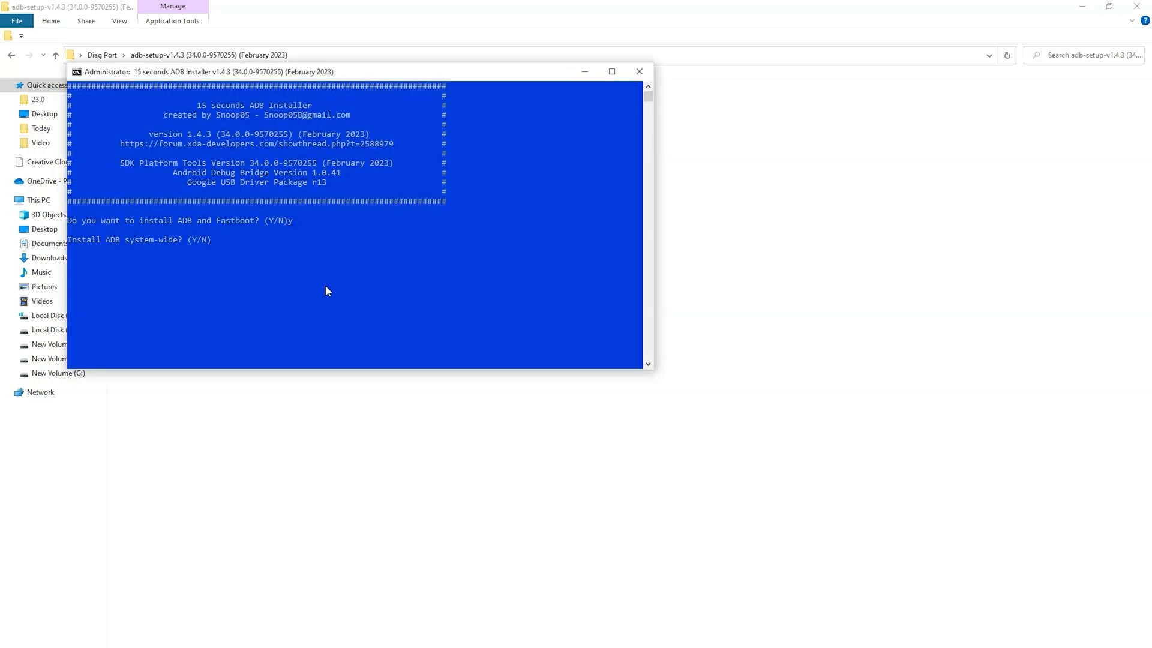
text(y)
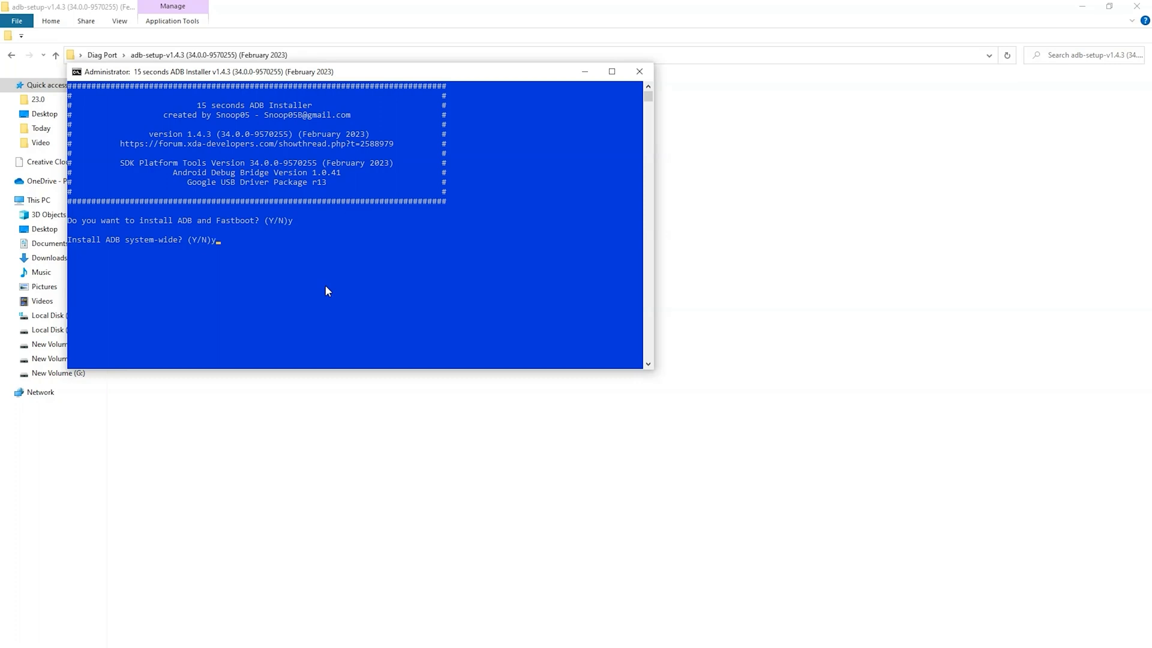
key(Return)
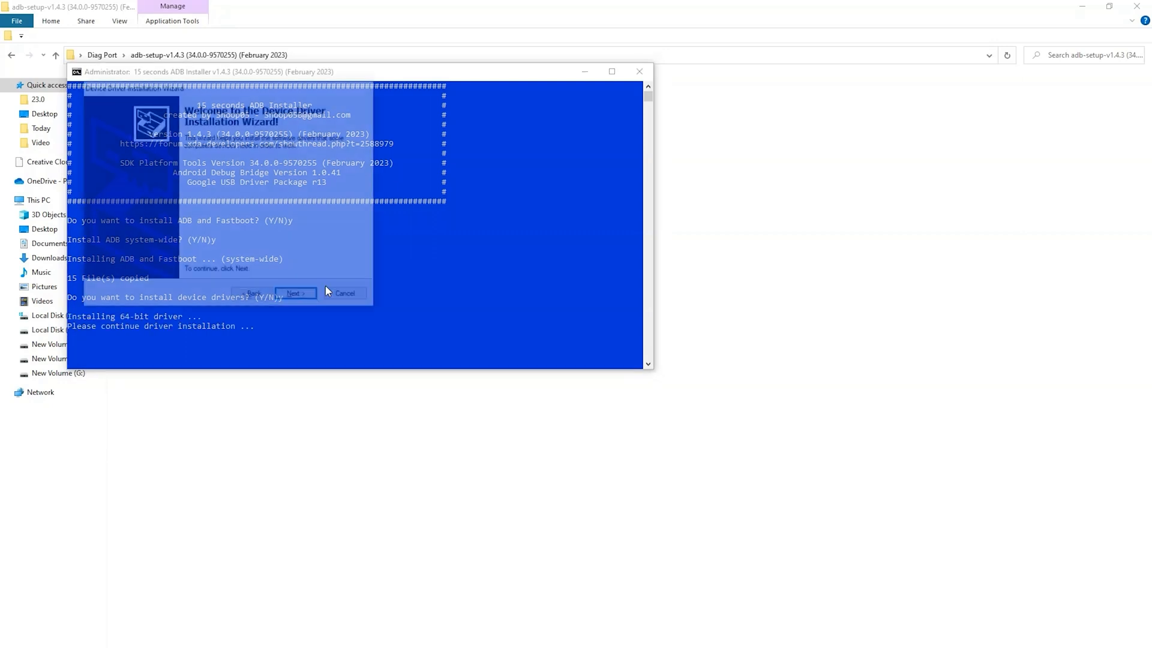
- Complete the Google USB driver wizard with Next and Finish until All done is reported
click(296, 293)
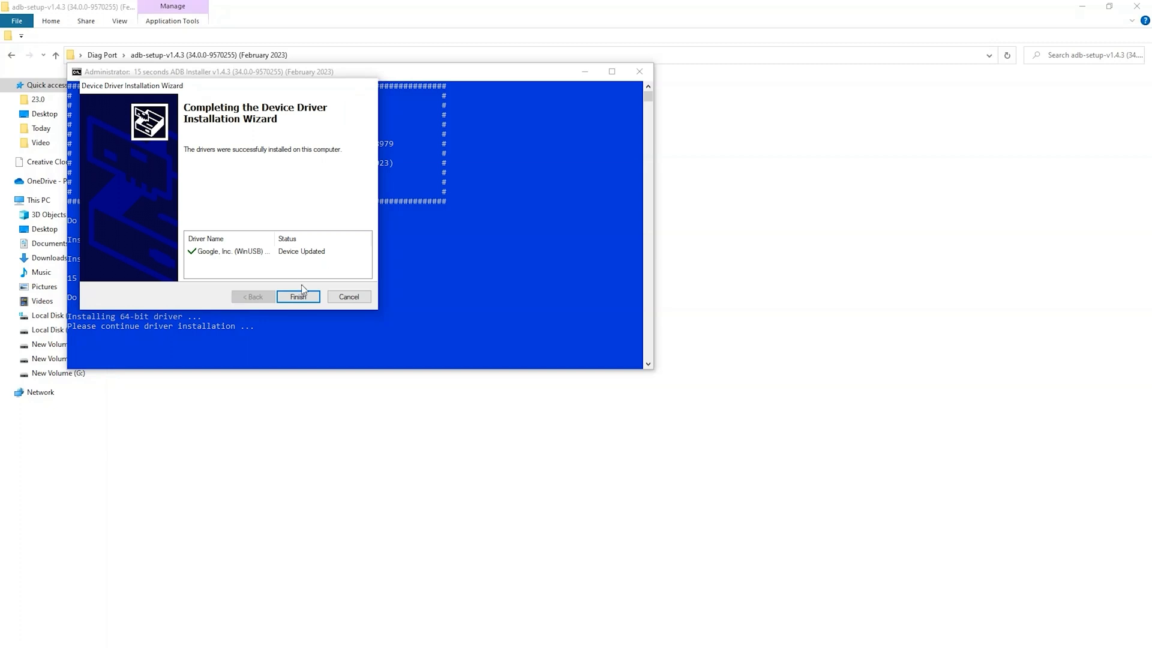
click(297, 297)
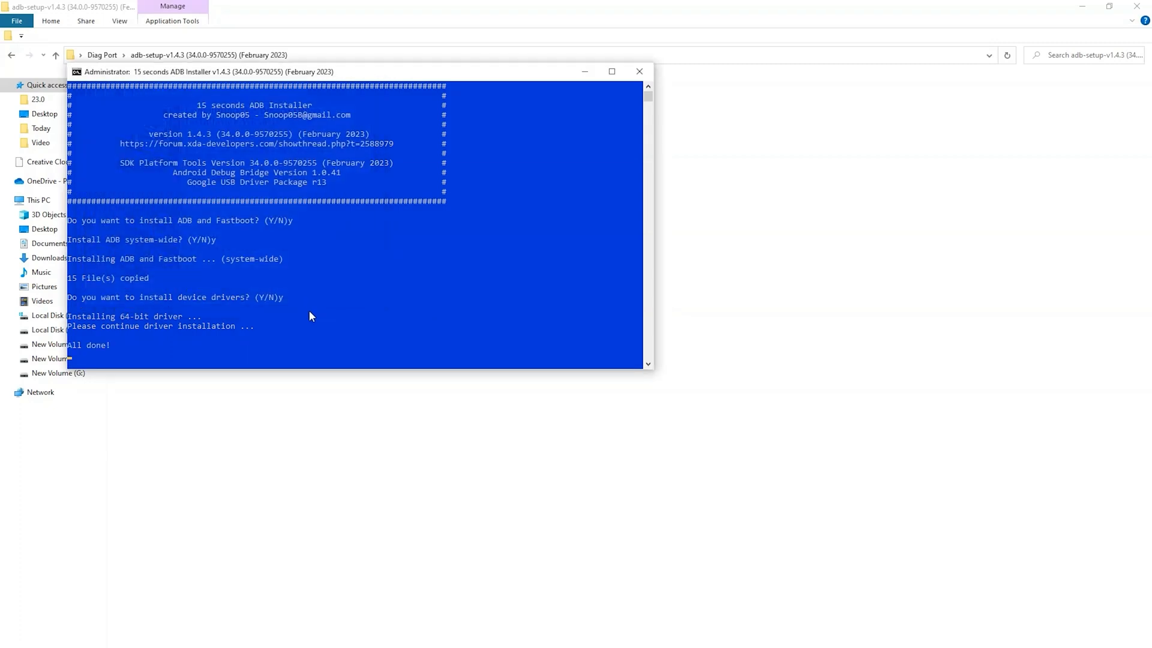